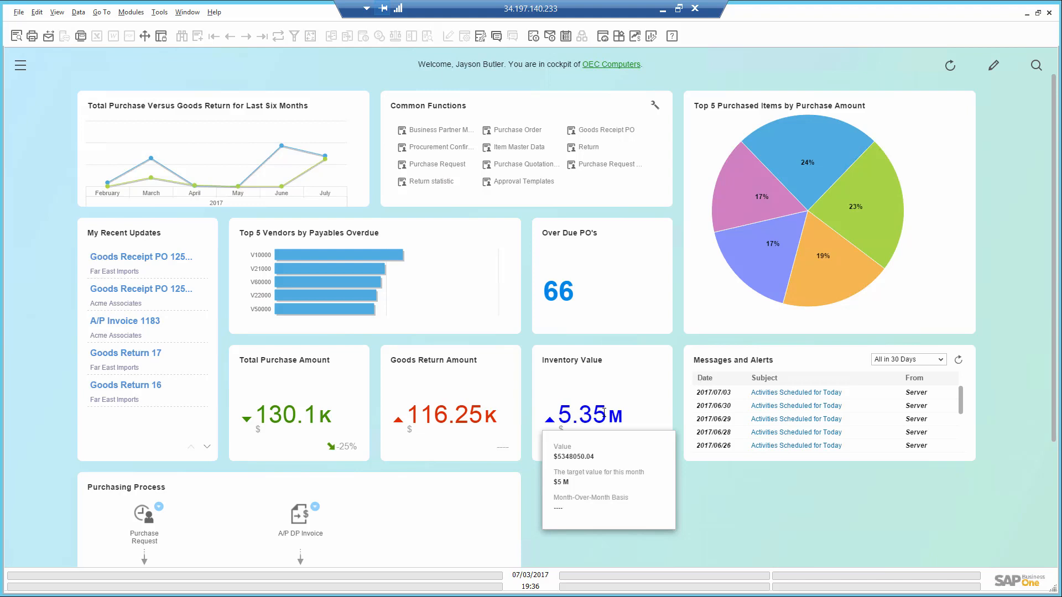
{"action": "mouse_move", "coordinate": [465, 415]}
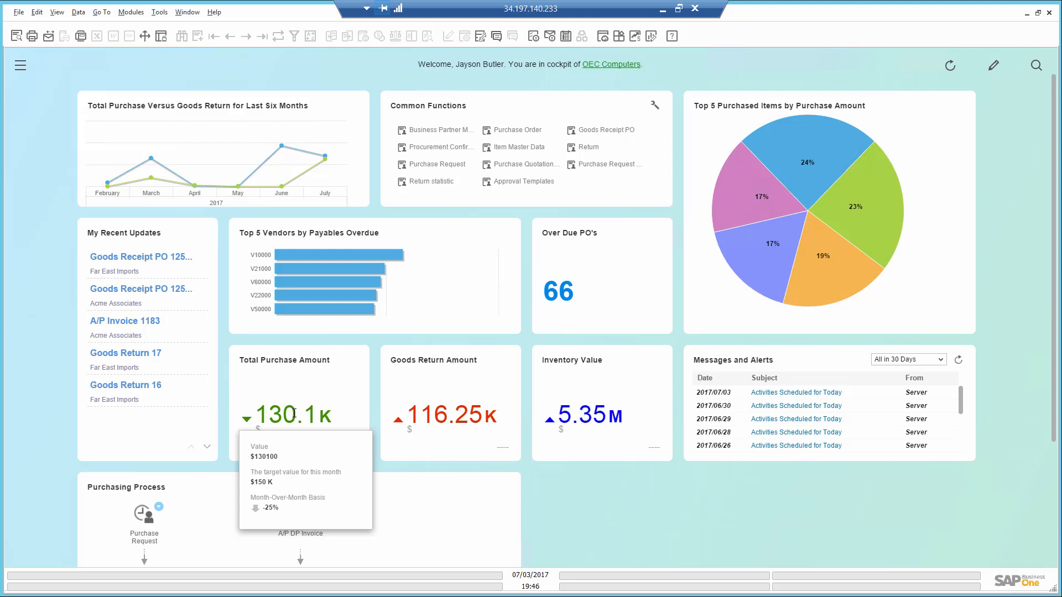
{"action": "mouse_move", "coordinate": [338, 359]}
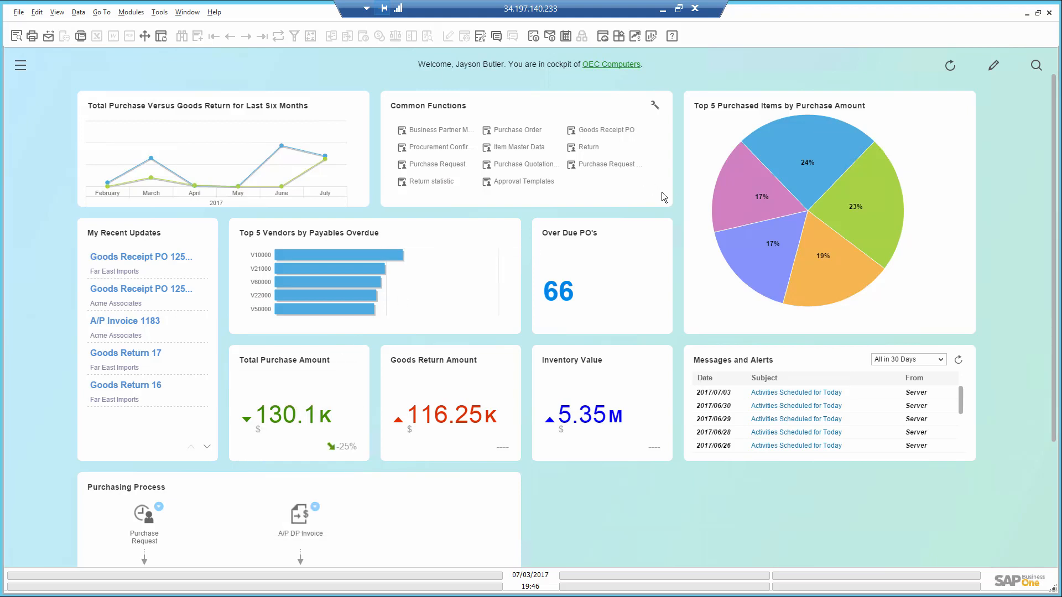
{"action": "mouse_move", "coordinate": [709, 168]}
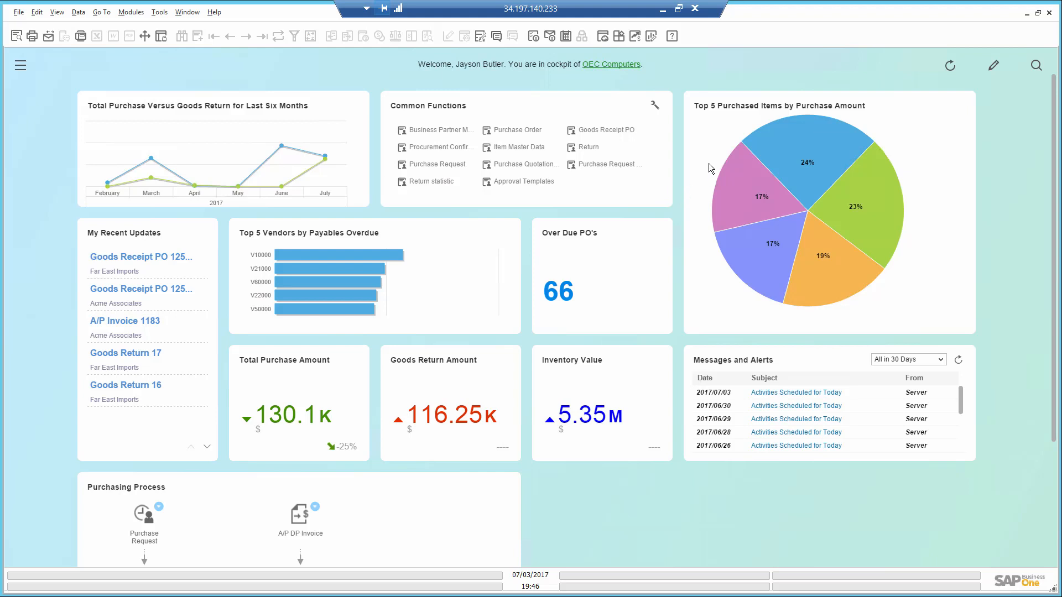
{"action": "mouse_move", "coordinate": [855, 182]}
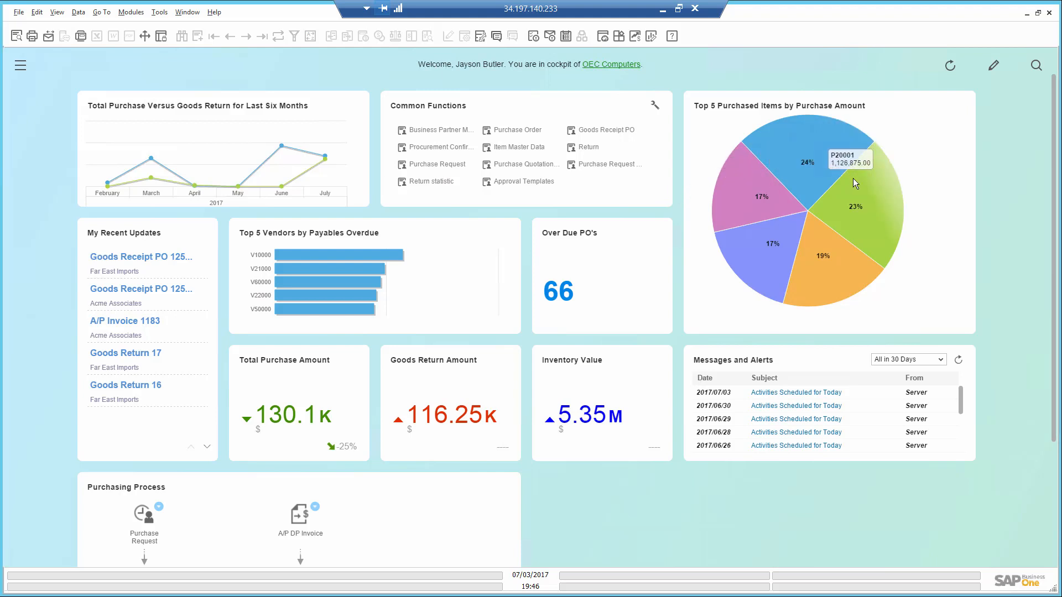
{"action": "mouse_move", "coordinate": [839, 259]}
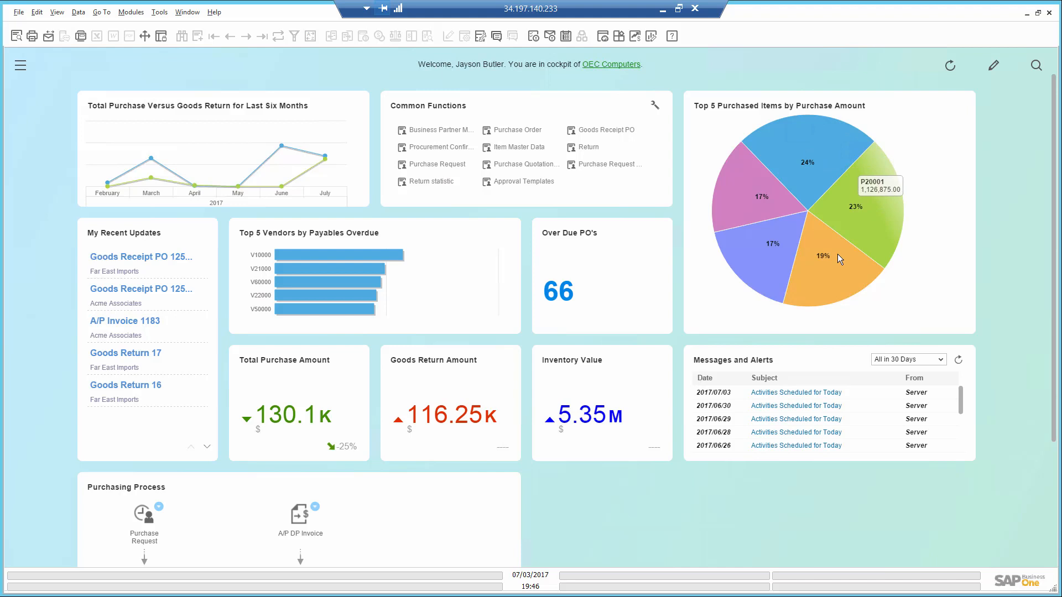
{"action": "mouse_move", "coordinate": [776, 264]}
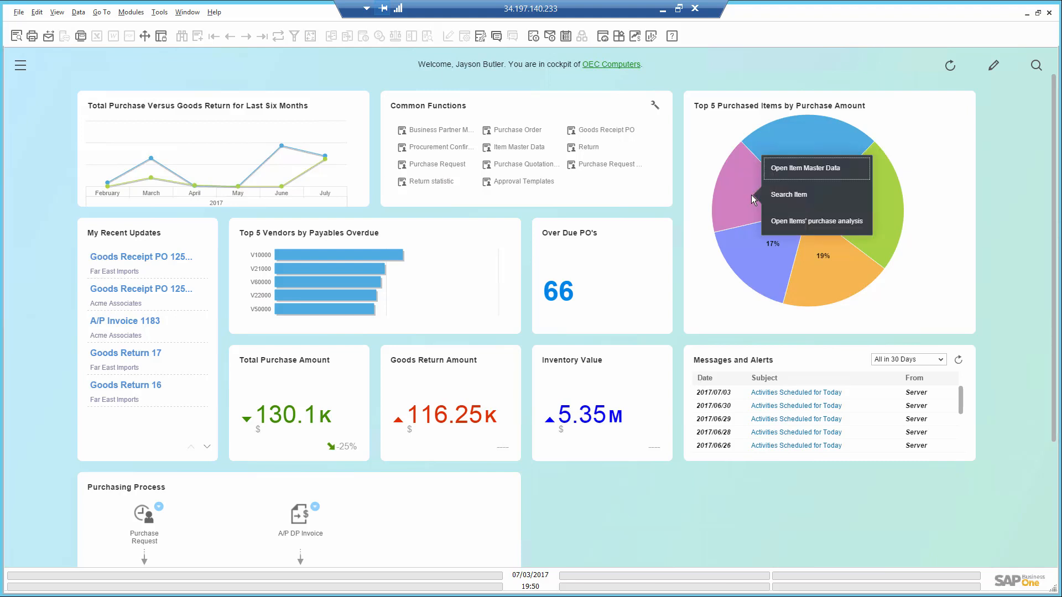
{"action": "mouse_move", "coordinate": [788, 178]}
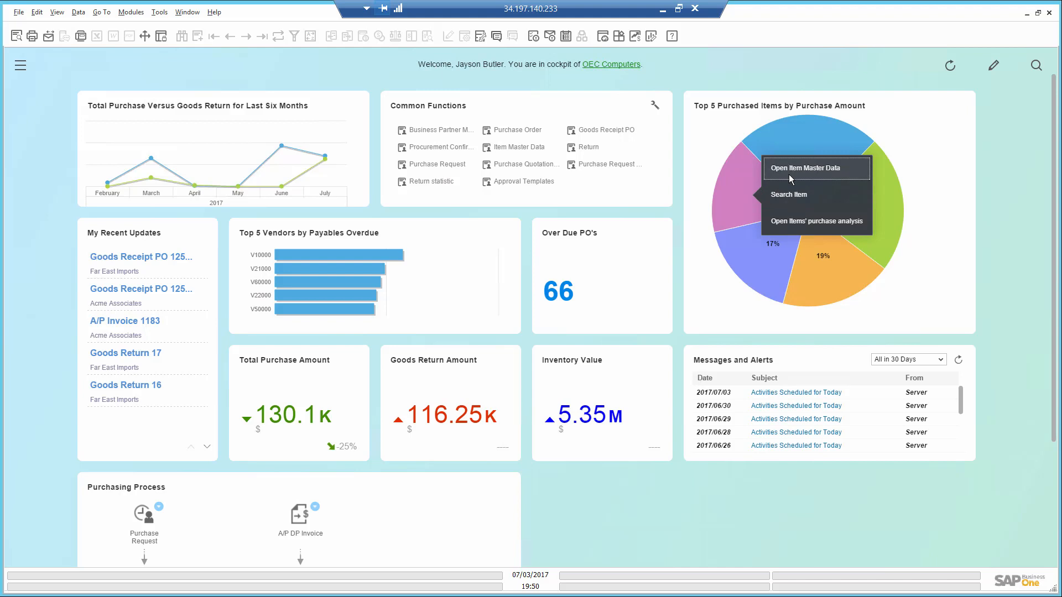
- Set item A00004 Rainbow Color Printer 5.0 maximum inventory to 30 in warehouse 01 and save
{"action": "left_click", "coordinate": [805, 167]}
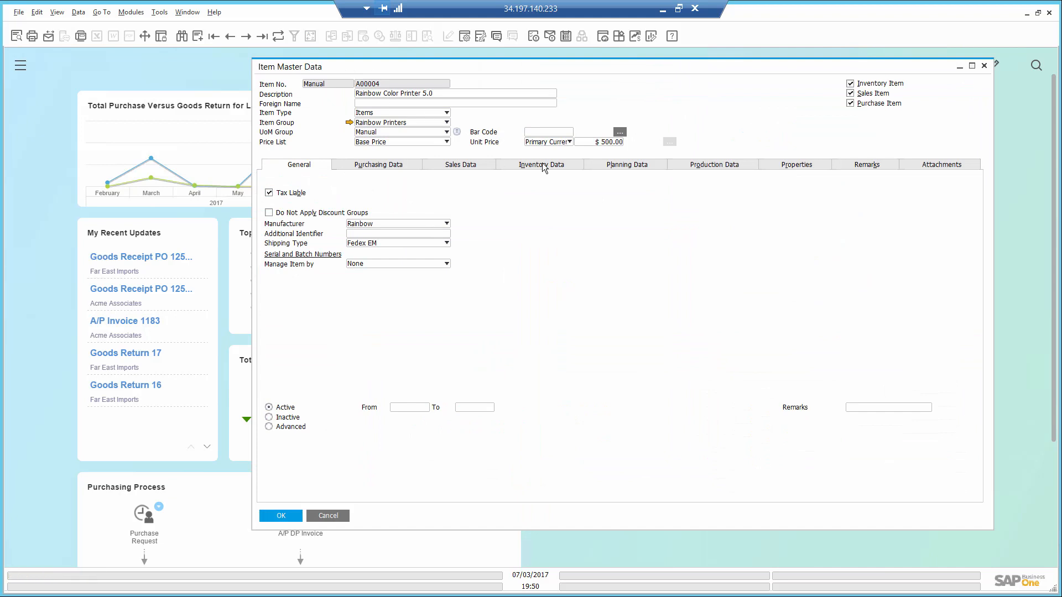
{"action": "left_click", "coordinate": [542, 164]}
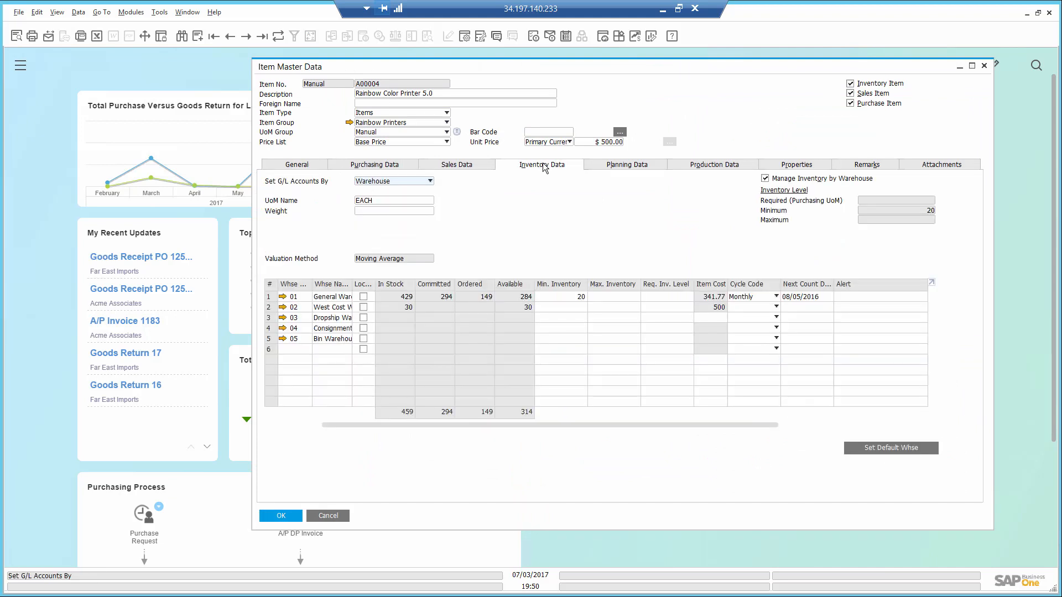
{"action": "mouse_move", "coordinate": [549, 226]}
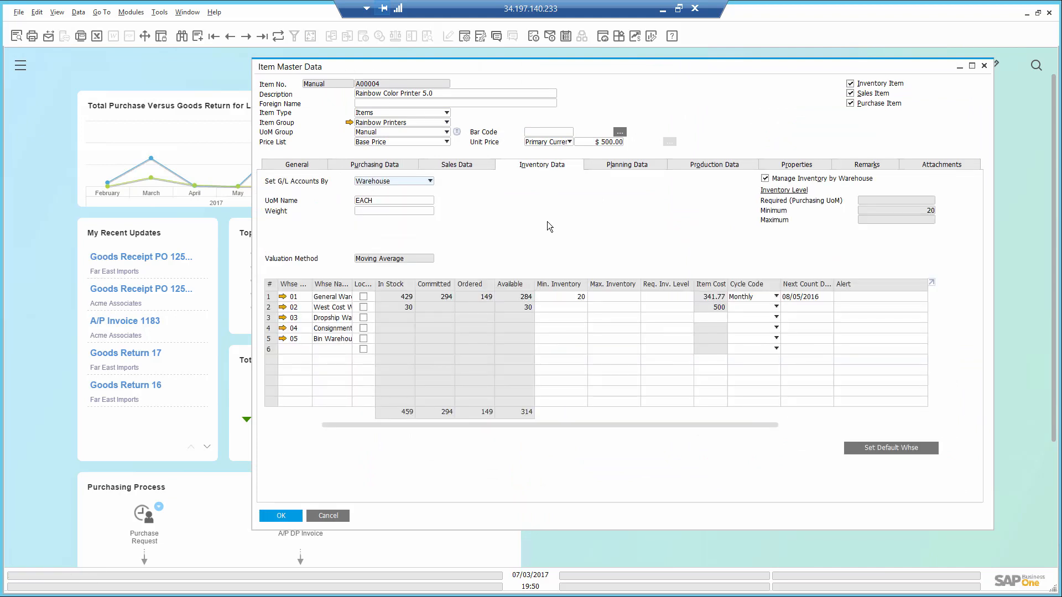
{"action": "left_click", "coordinate": [406, 297]}
{"action": "type", "text": "3"}
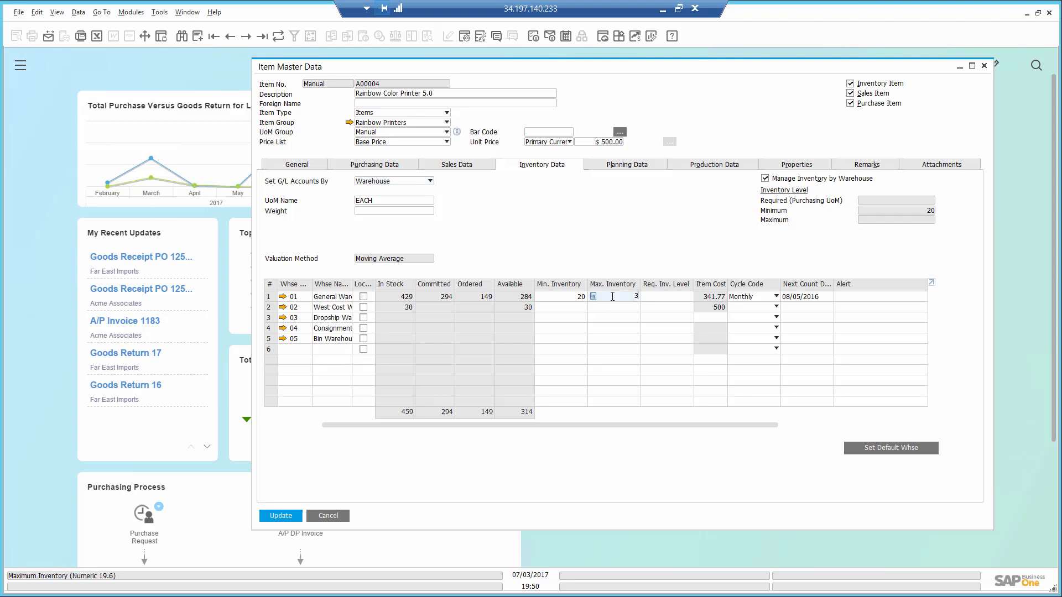
{"action": "type", "text": "0"}
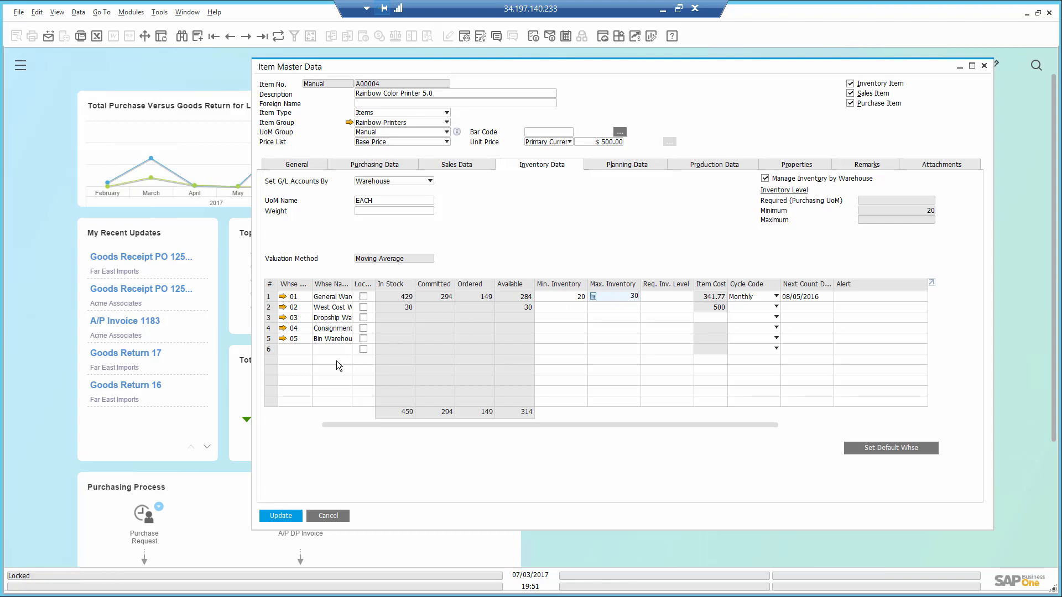
{"action": "left_click", "coordinate": [280, 515]}
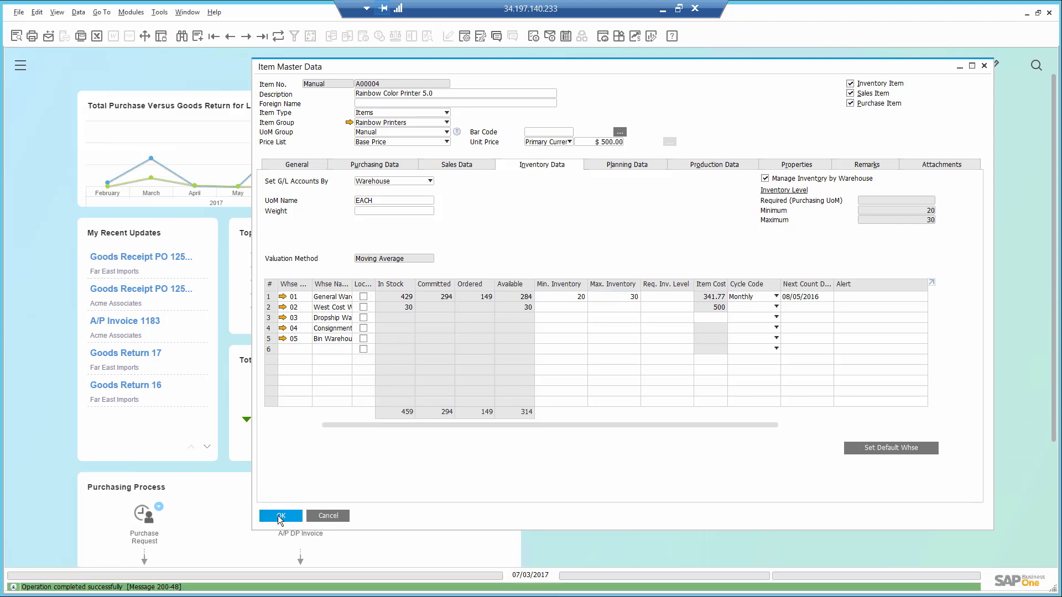
{"action": "left_click", "coordinate": [280, 515]}
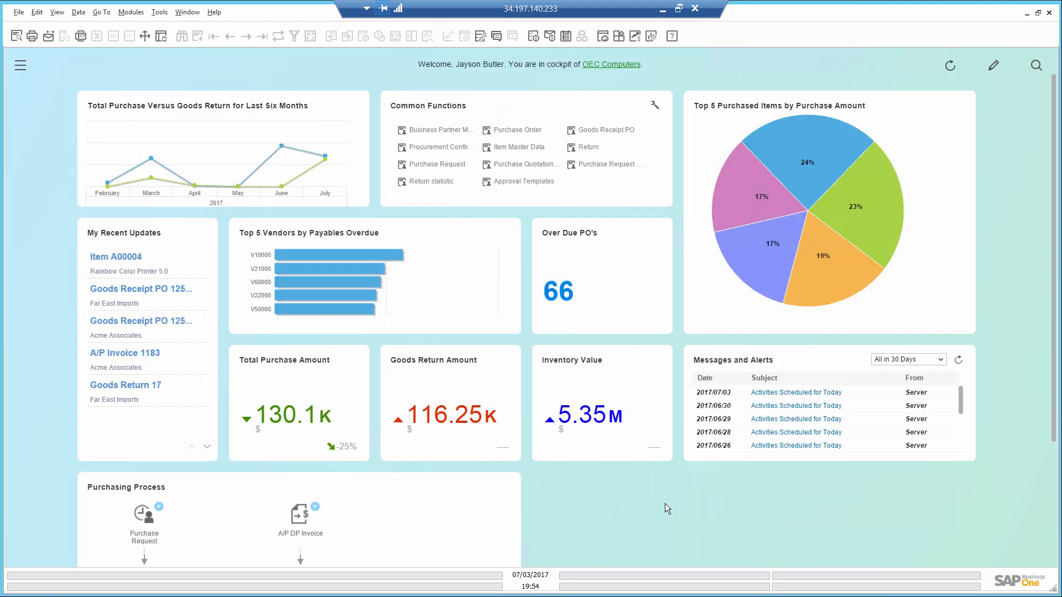
{"action": "mouse_move", "coordinate": [758, 198]}
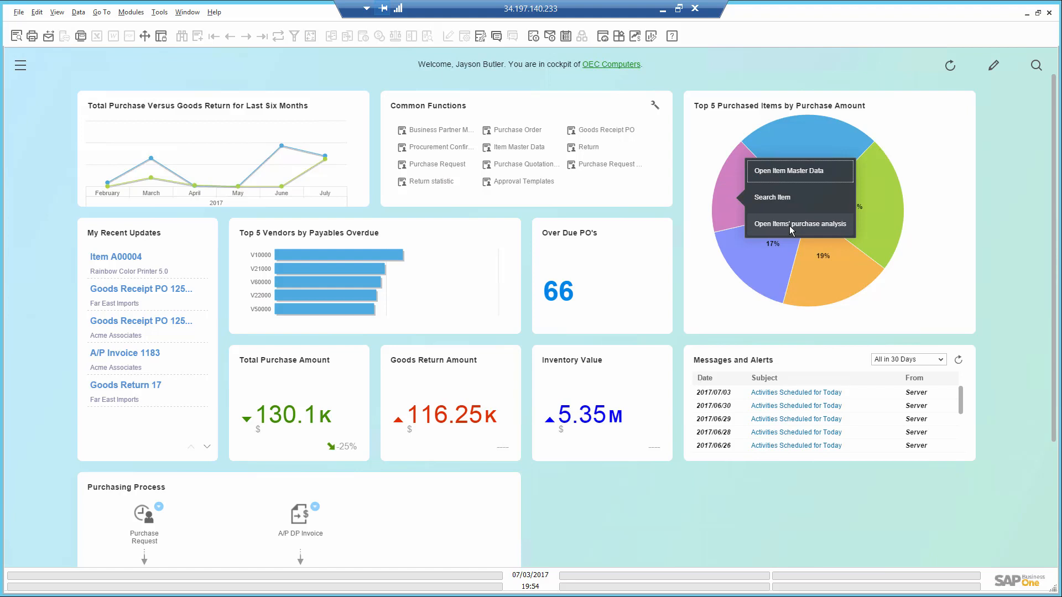
{"action": "left_click", "coordinate": [800, 223]}
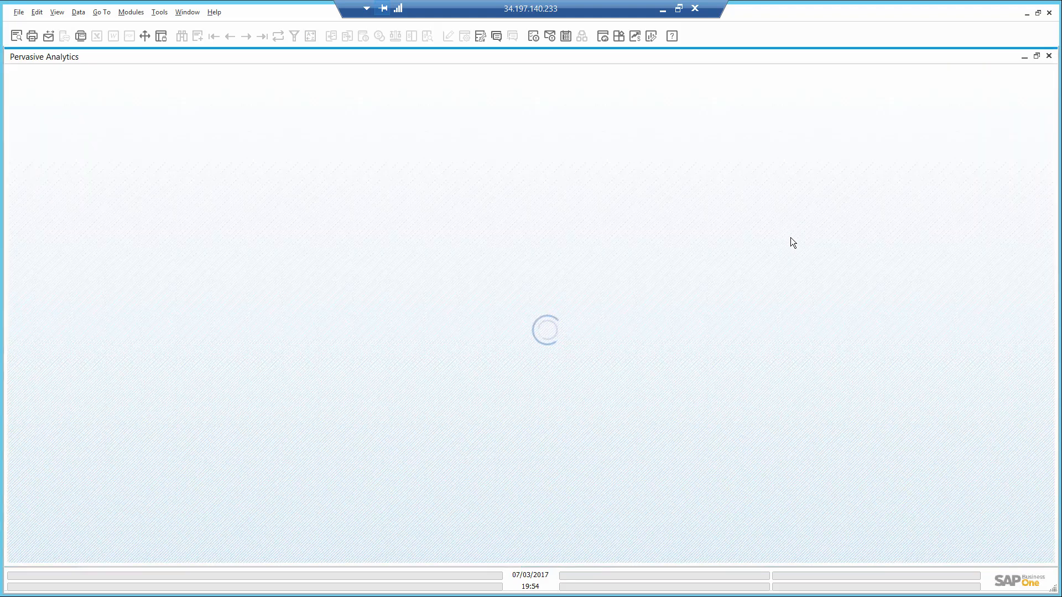
{"action": "mouse_move", "coordinate": [578, 282]}
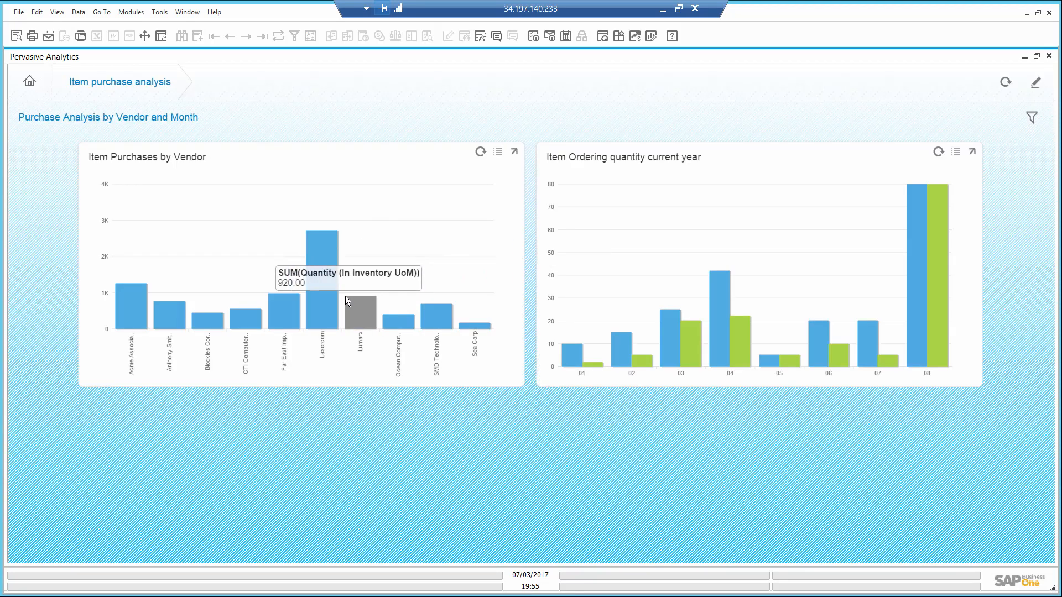
{"action": "mouse_move", "coordinate": [131, 312]}
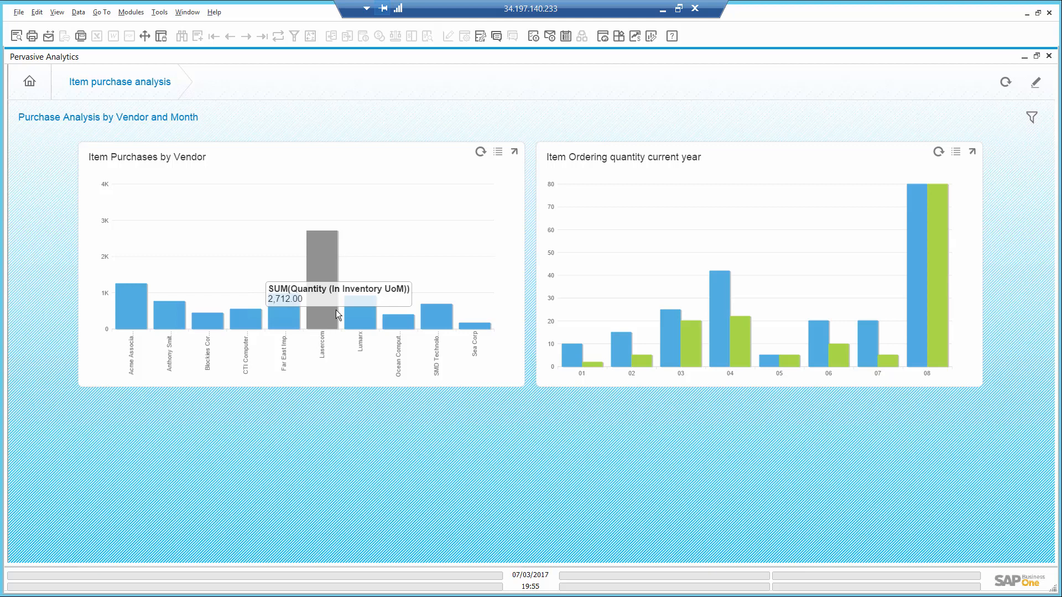
{"action": "mouse_move", "coordinate": [651, 341]}
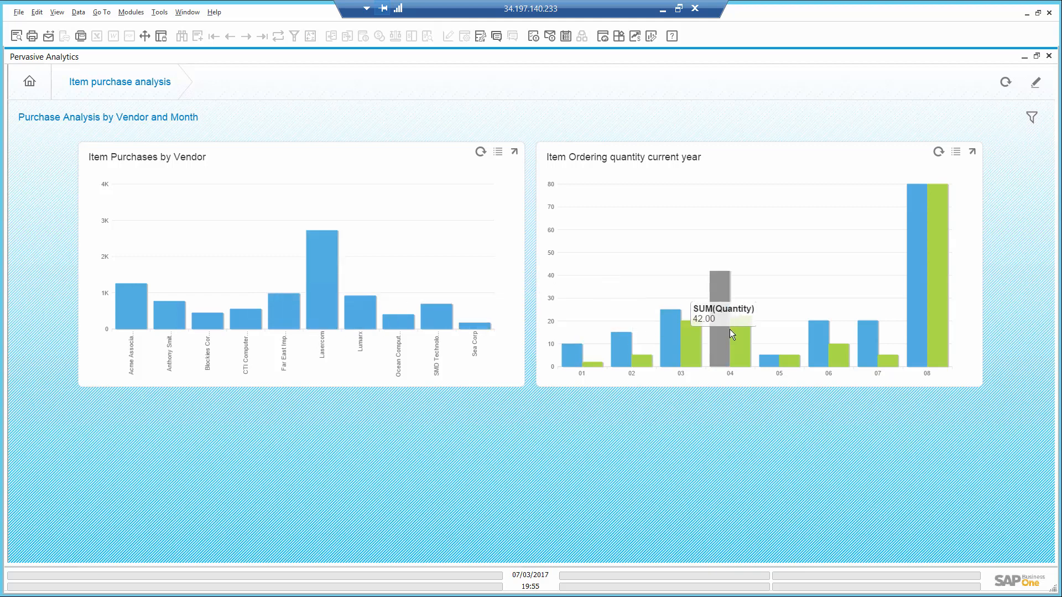
{"action": "mouse_move", "coordinate": [755, 336]}
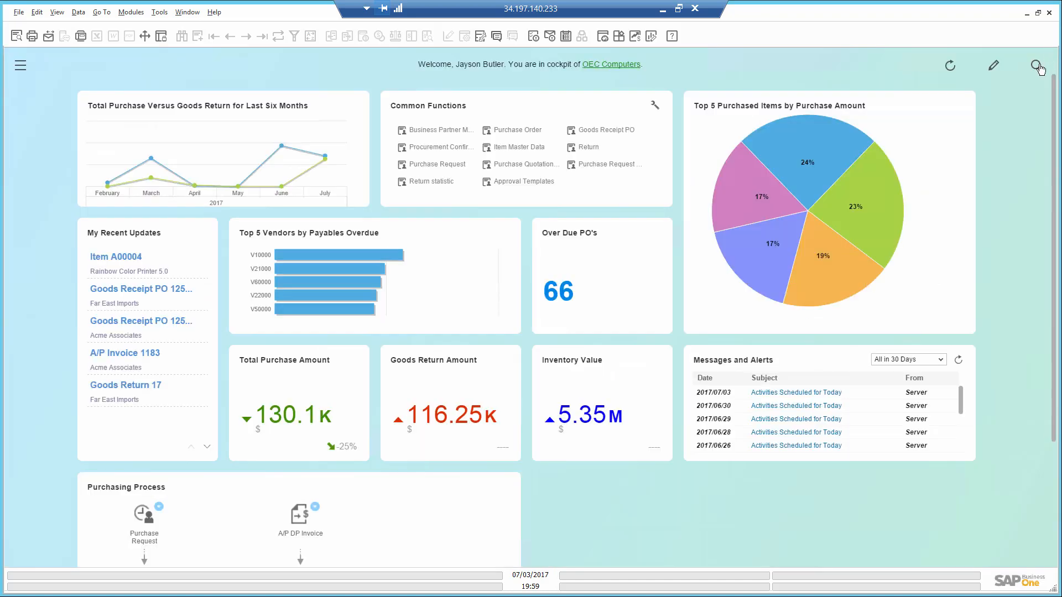
{"action": "mouse_move", "coordinate": [433, 181]}
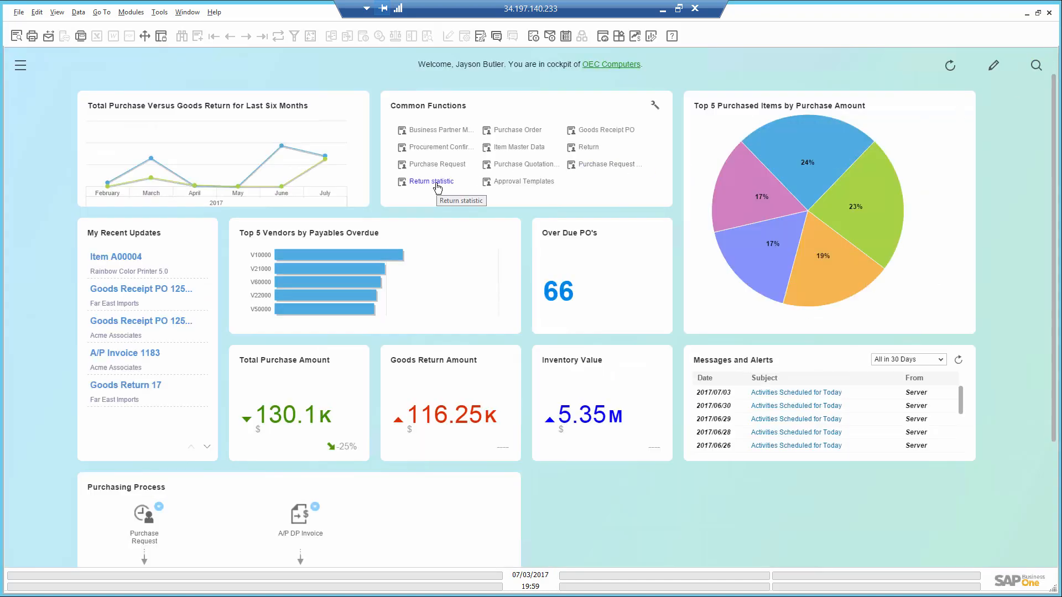
{"action": "mouse_move", "coordinate": [430, 185]}
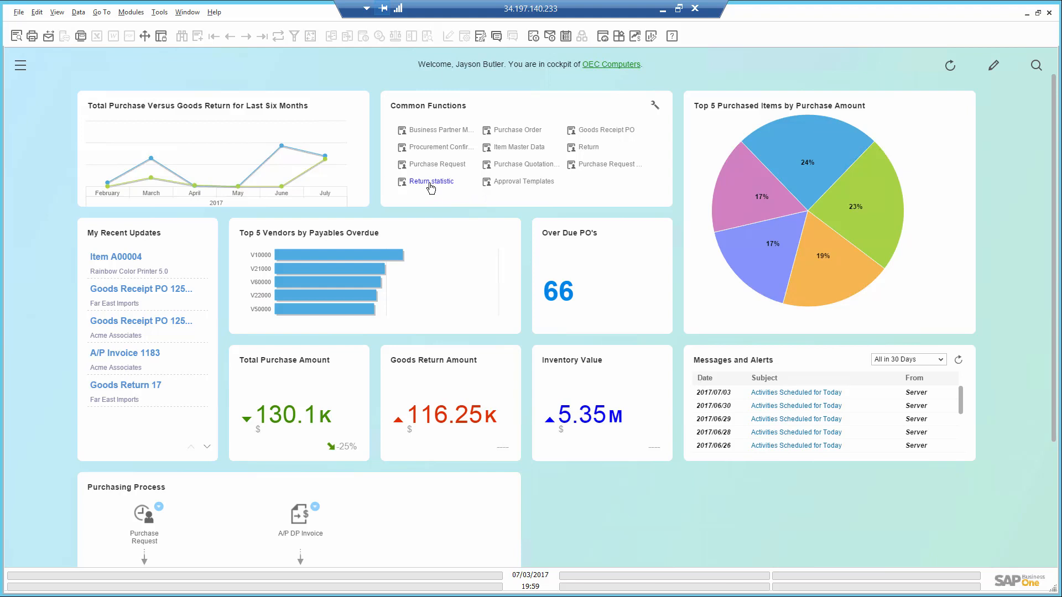
{"action": "mouse_move", "coordinate": [429, 180]}
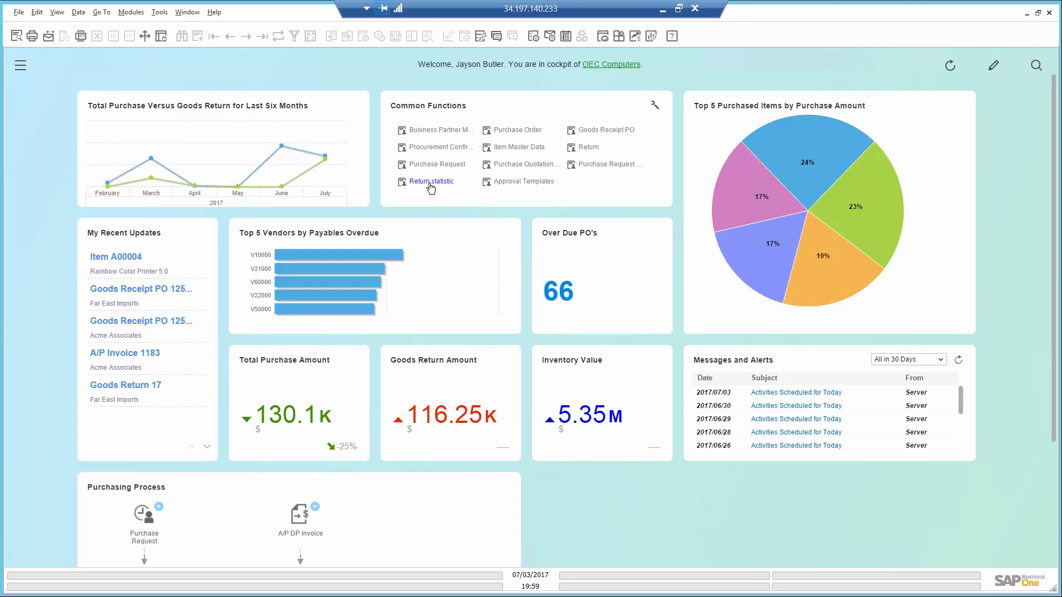
{"action": "mouse_move", "coordinate": [743, 186]}
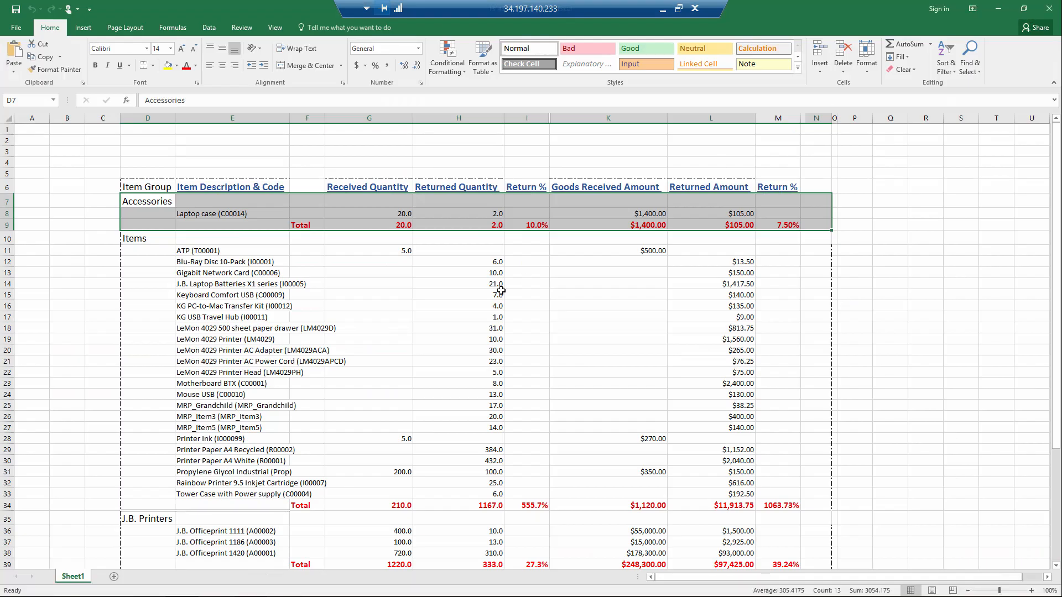
{"action": "left_click", "coordinate": [147, 187]}
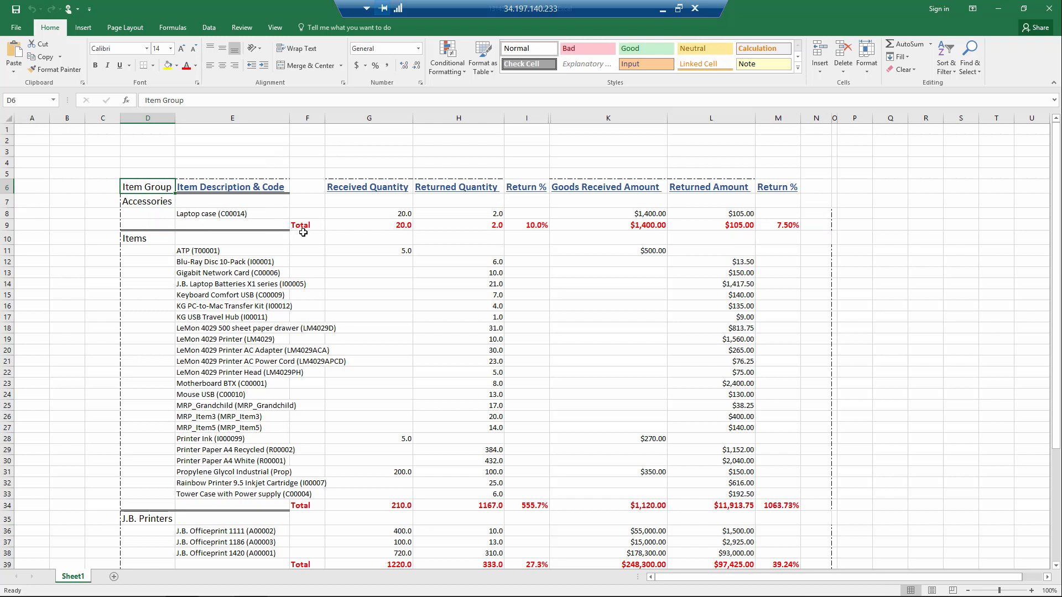
{"action": "left_click", "coordinate": [147, 201]}
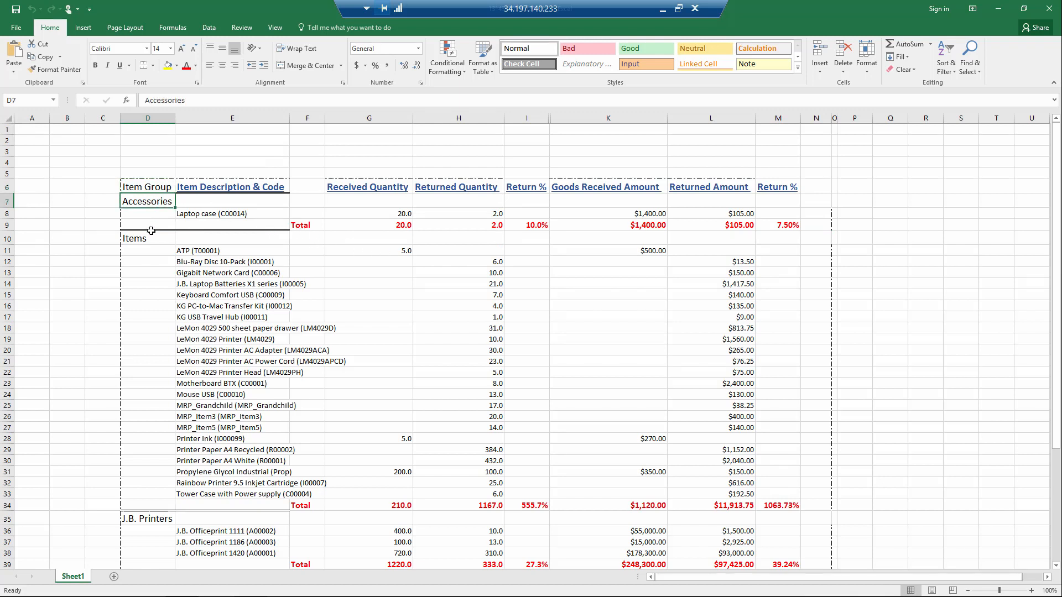
{"action": "left_click", "coordinate": [147, 517]}
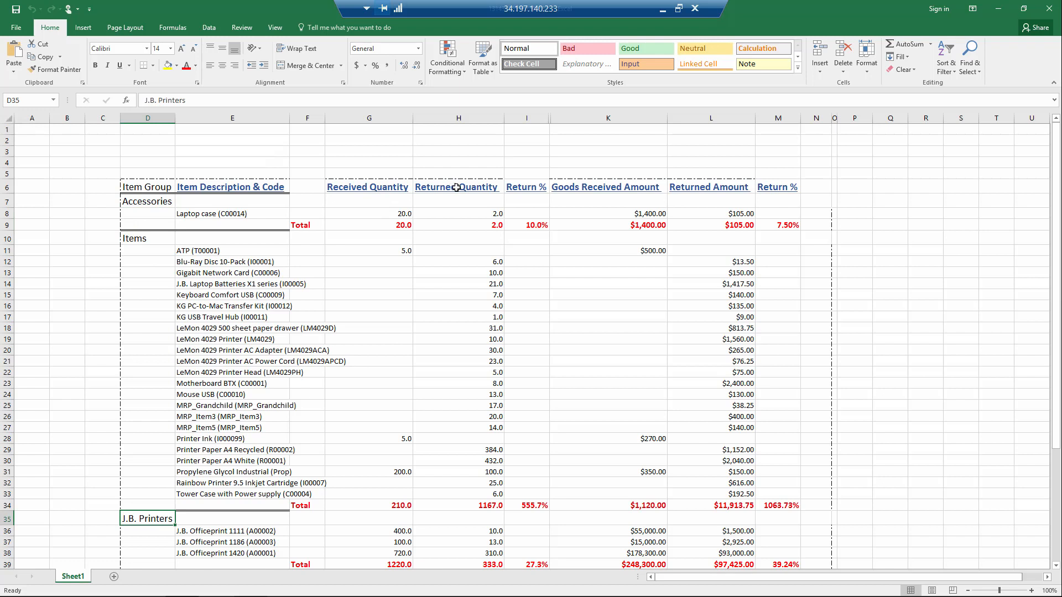
{"action": "mouse_move", "coordinate": [602, 188]}
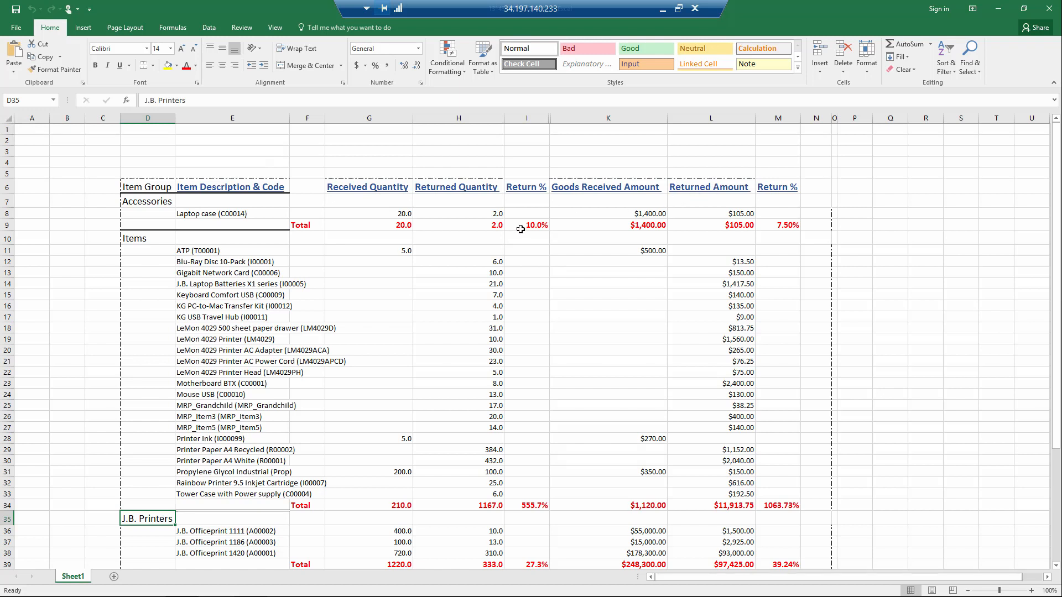
{"action": "mouse_move", "coordinate": [520, 228]}
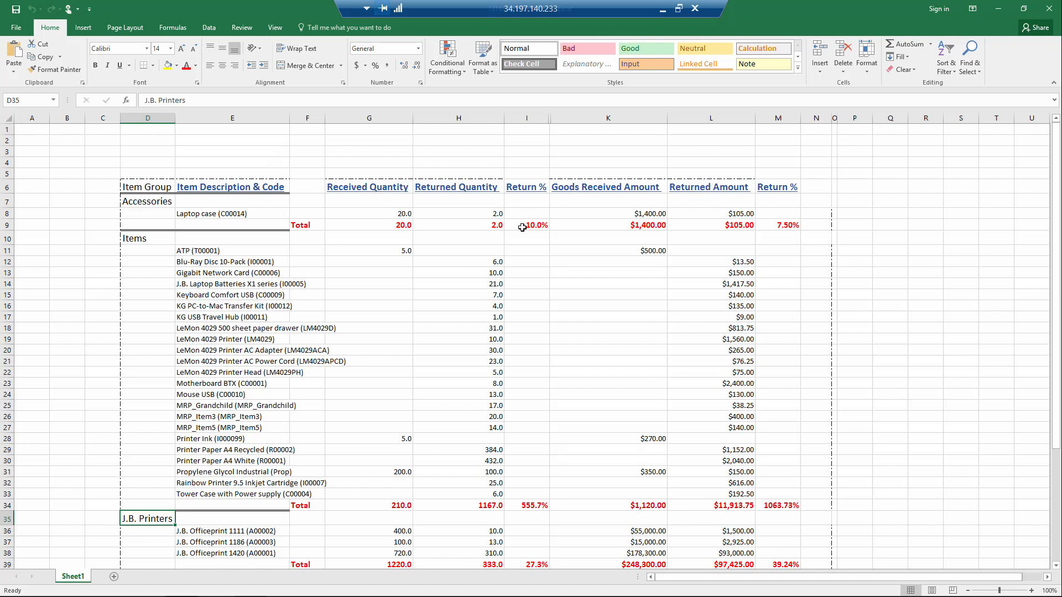
{"action": "mouse_move", "coordinate": [558, 321]}
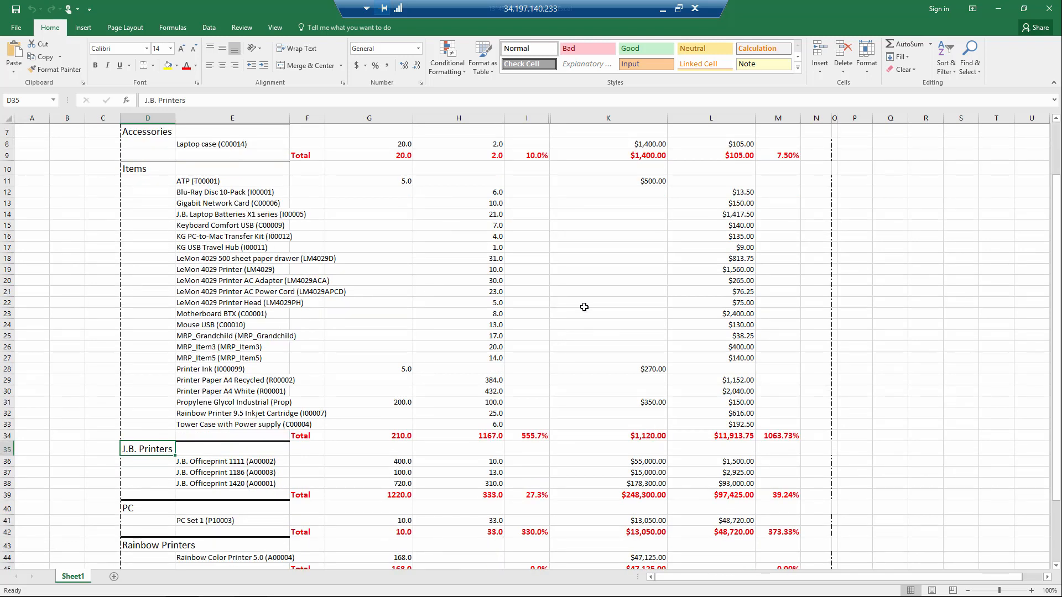
{"action": "mouse_move", "coordinate": [769, 440]}
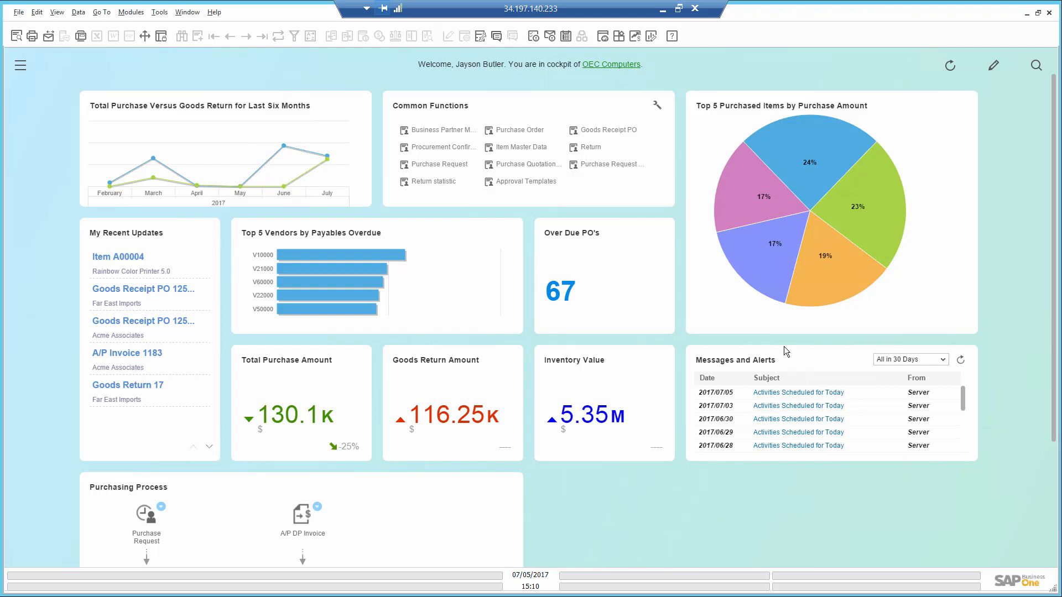
- Create a new approval template with department Purchase and all four Purchase users as originators
{"action": "left_click", "coordinate": [528, 181]}
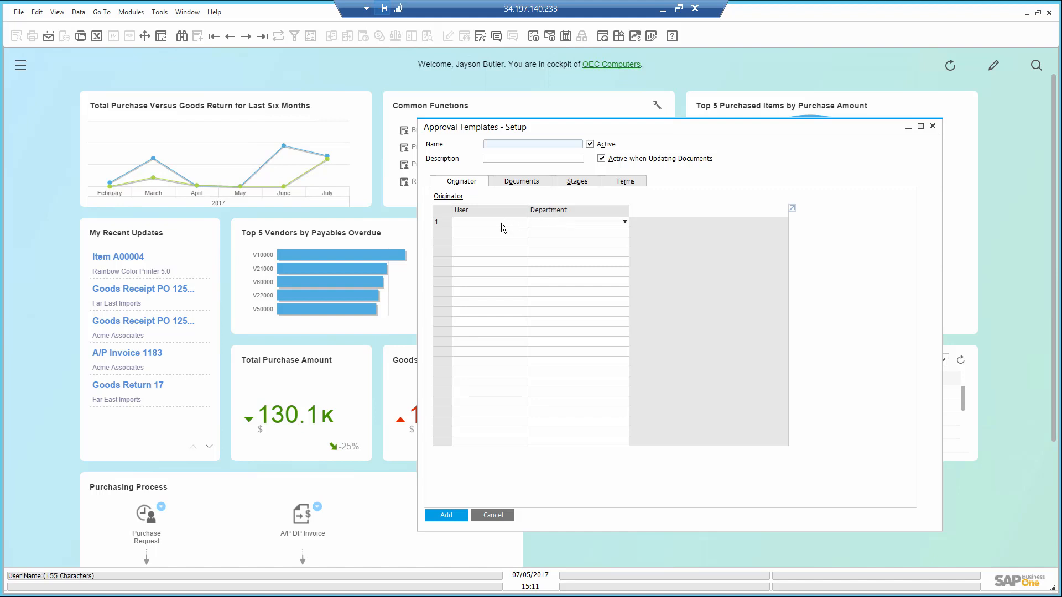
{"action": "mouse_move", "coordinate": [532, 230]}
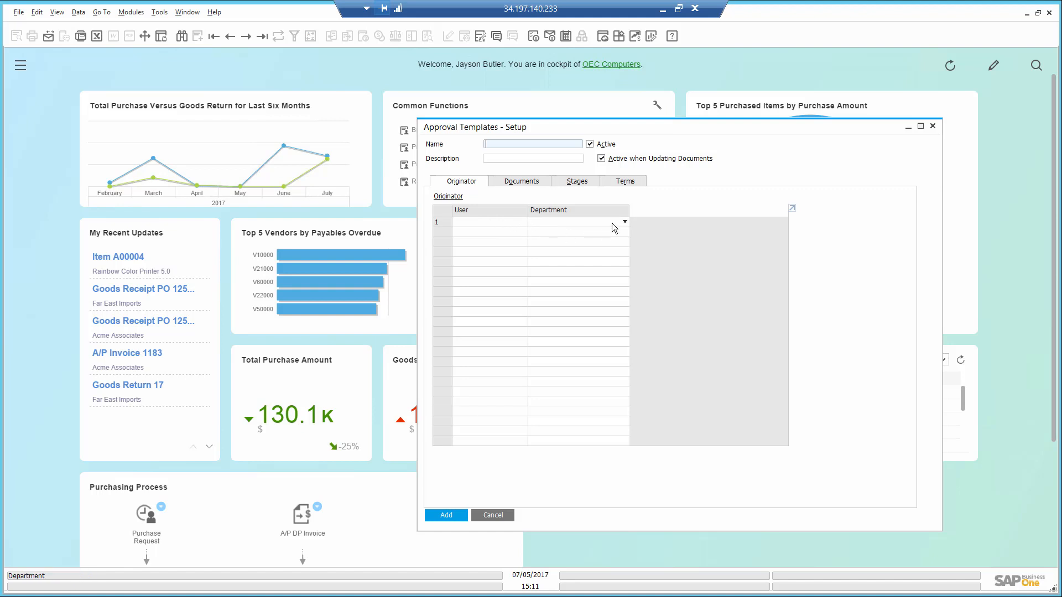
{"action": "left_click", "coordinate": [622, 221]}
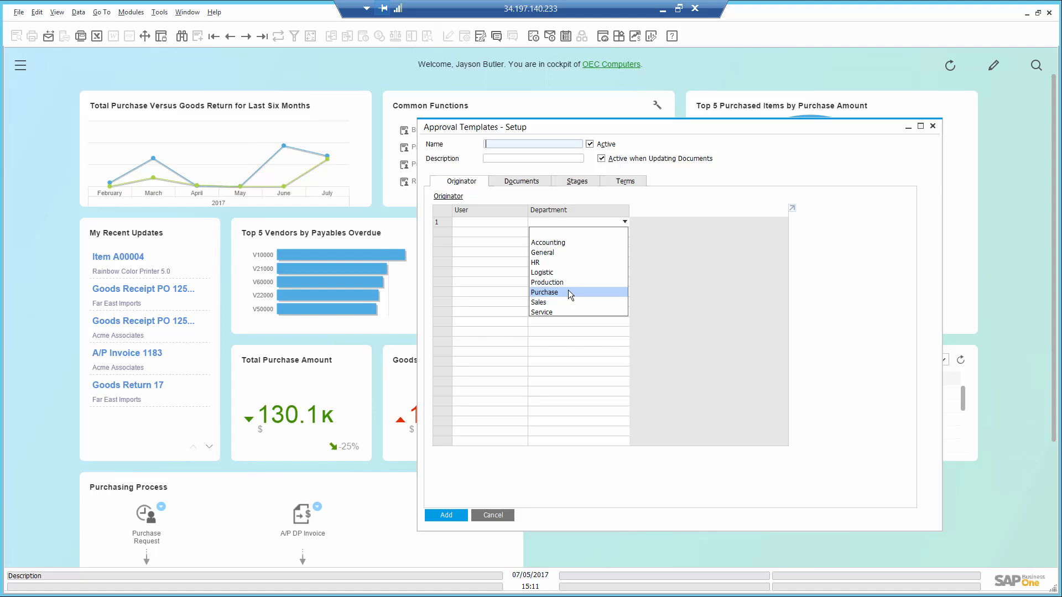
{"action": "left_click", "coordinate": [544, 292]}
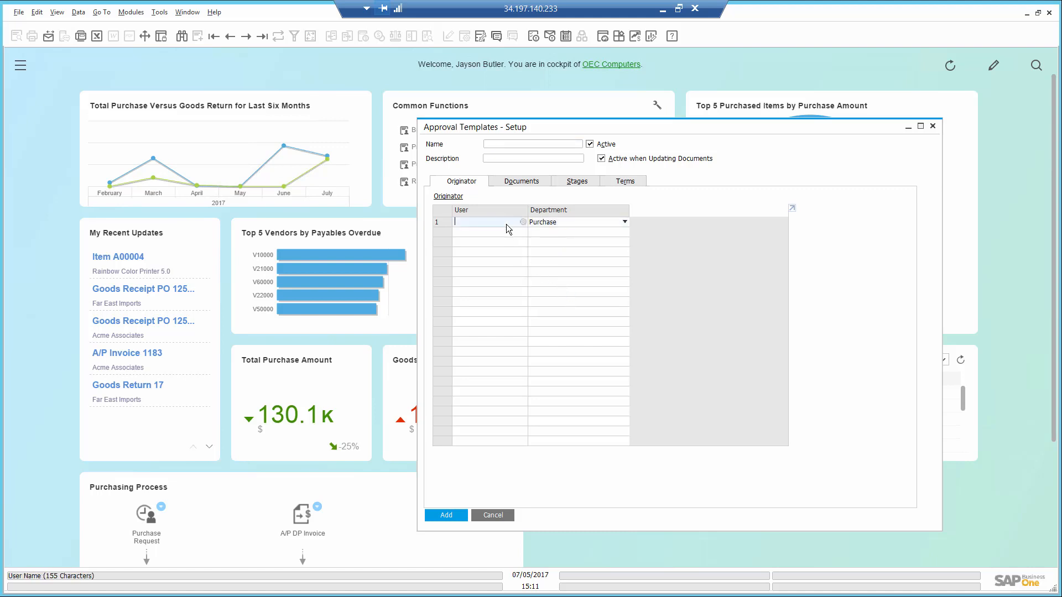
{"action": "left_click", "coordinate": [504, 221]}
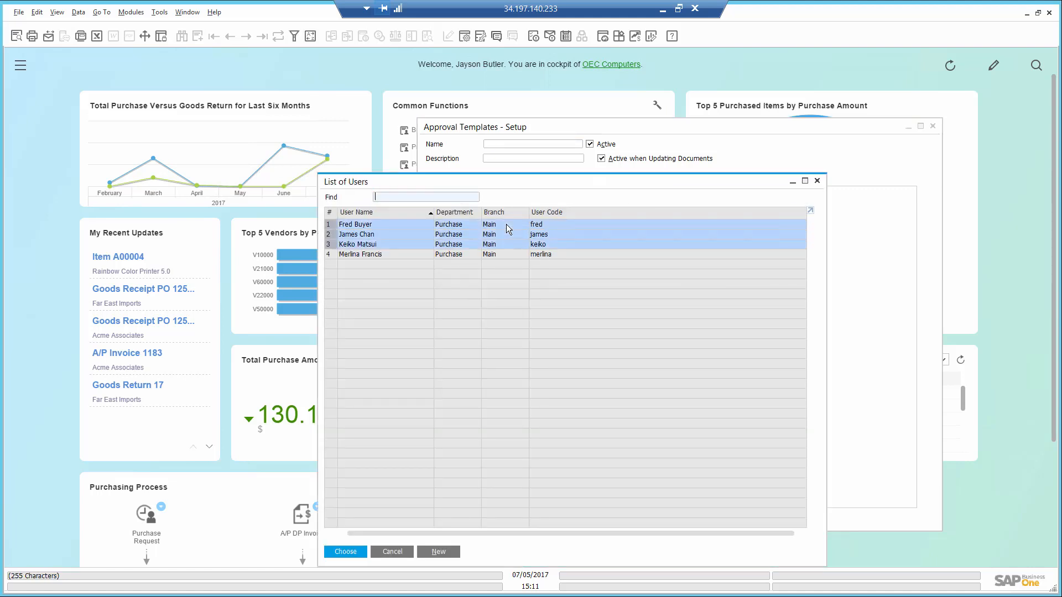
{"action": "left_click", "coordinate": [345, 550]}
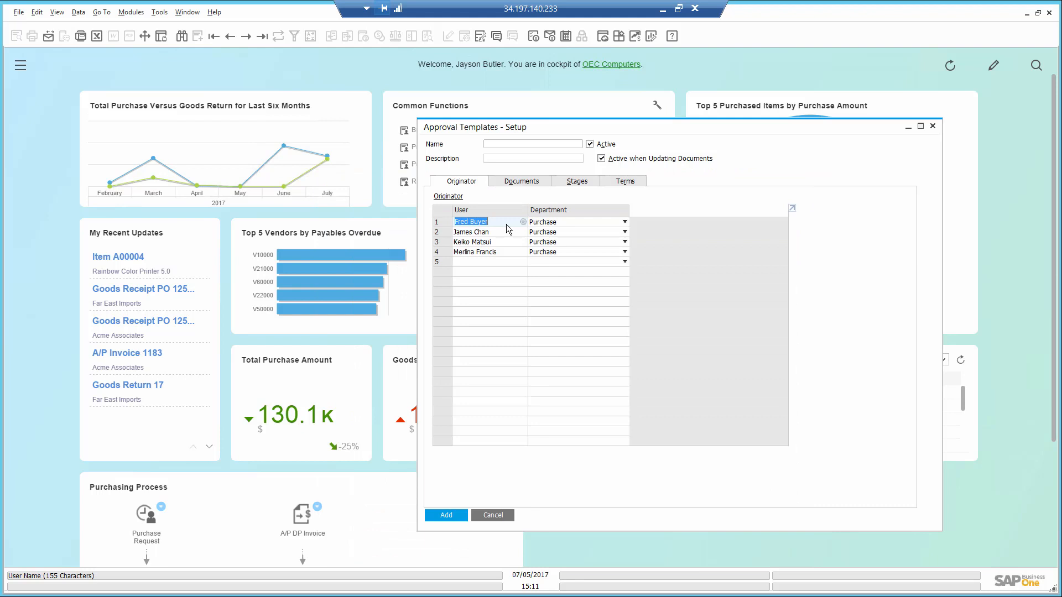
{"action": "mouse_move", "coordinate": [530, 188]}
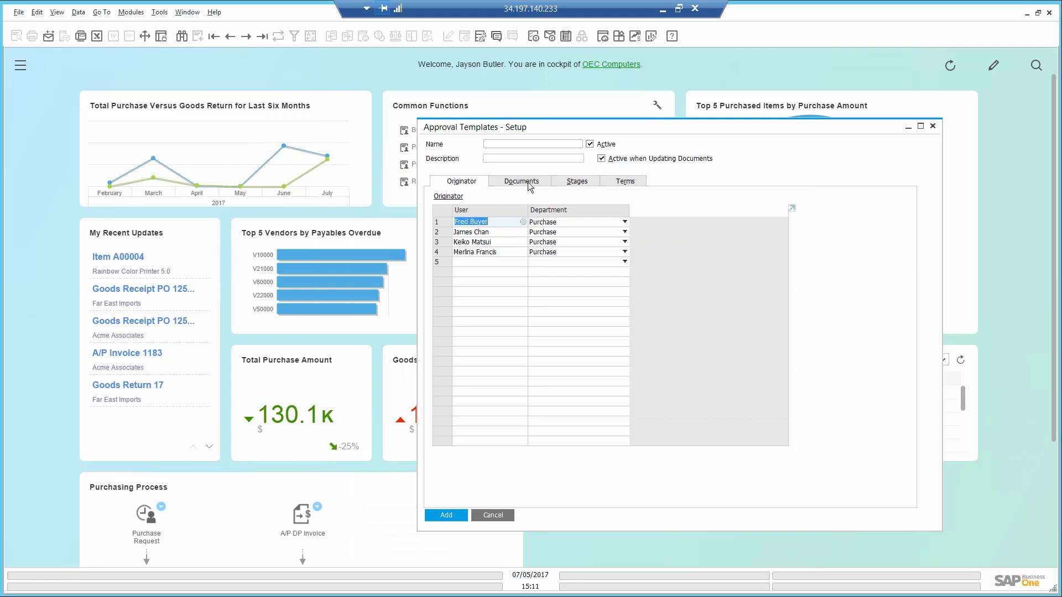
- Make the template cover Purchase Request documents under Internal Requisition
{"action": "left_click", "coordinate": [520, 181]}
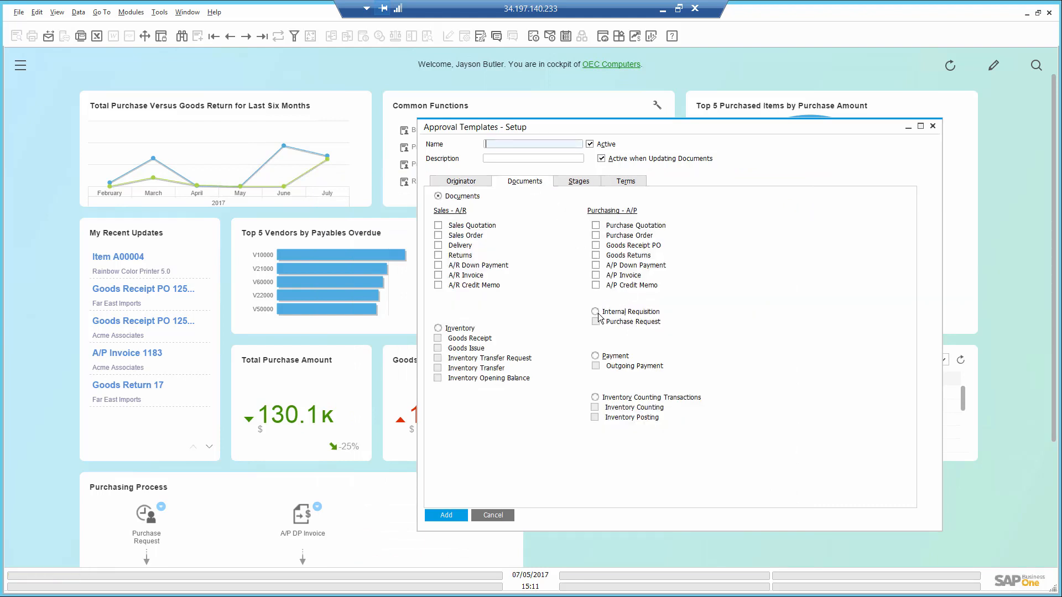
{"action": "left_click", "coordinate": [595, 312]}
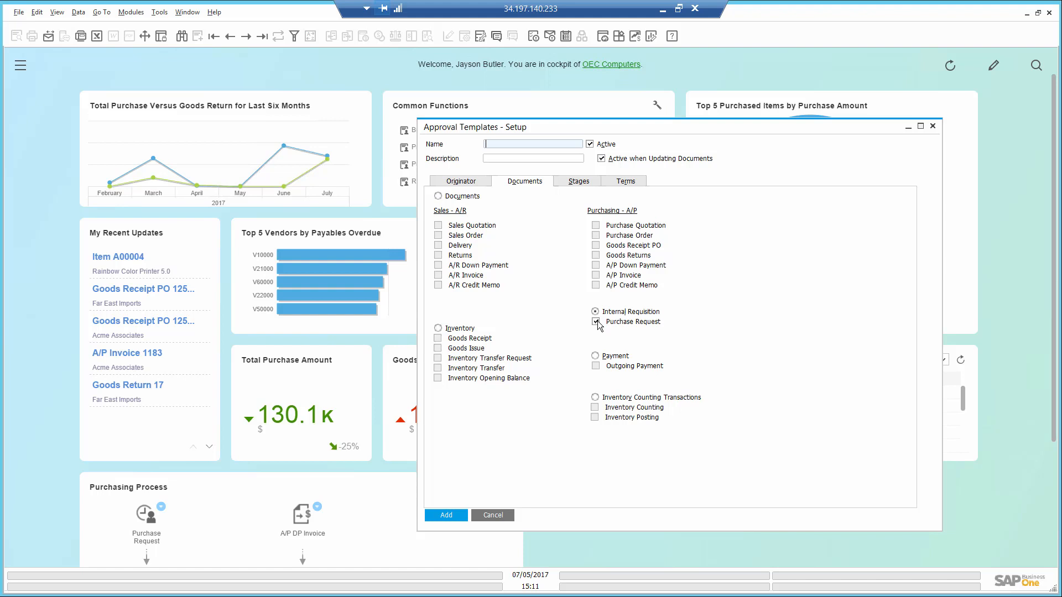
{"action": "left_click", "coordinate": [577, 180]}
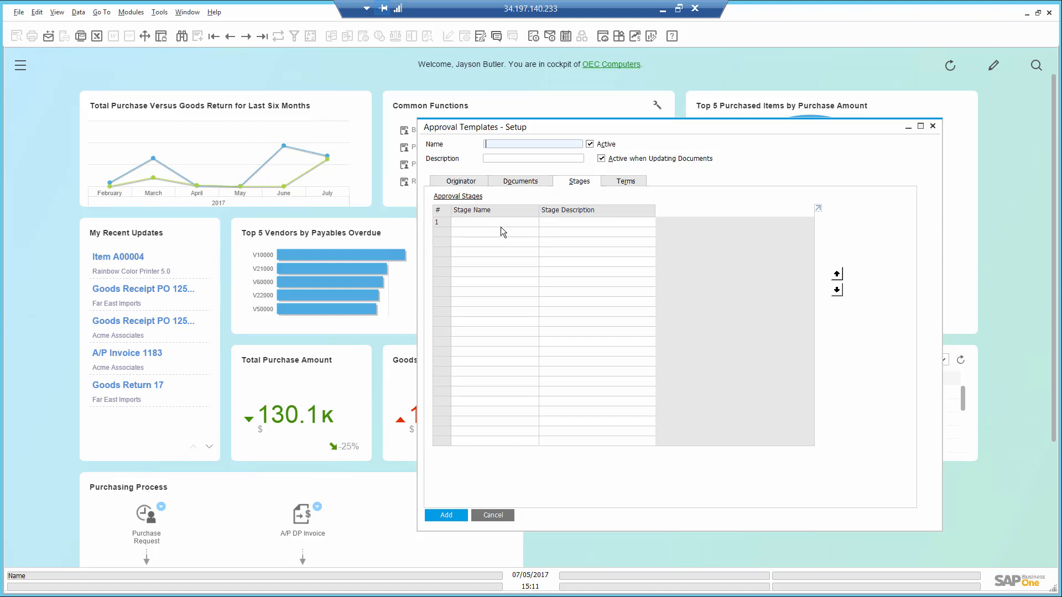
- Add the Internal Requisition approval stage, review it unchanged, and show the launch terms
{"action": "left_click", "coordinate": [495, 222]}
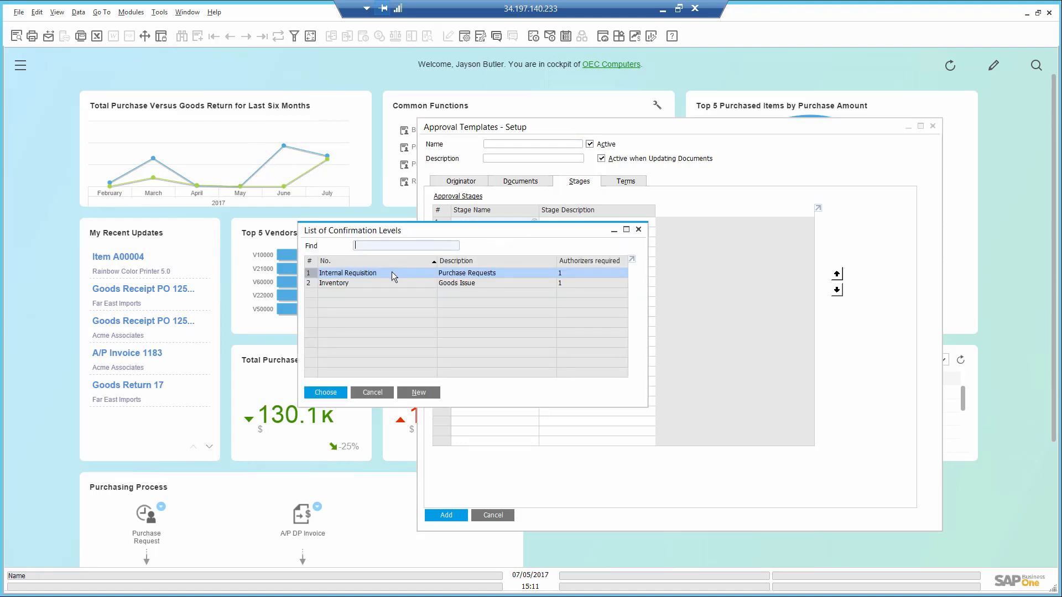
{"action": "left_click", "coordinate": [325, 392]}
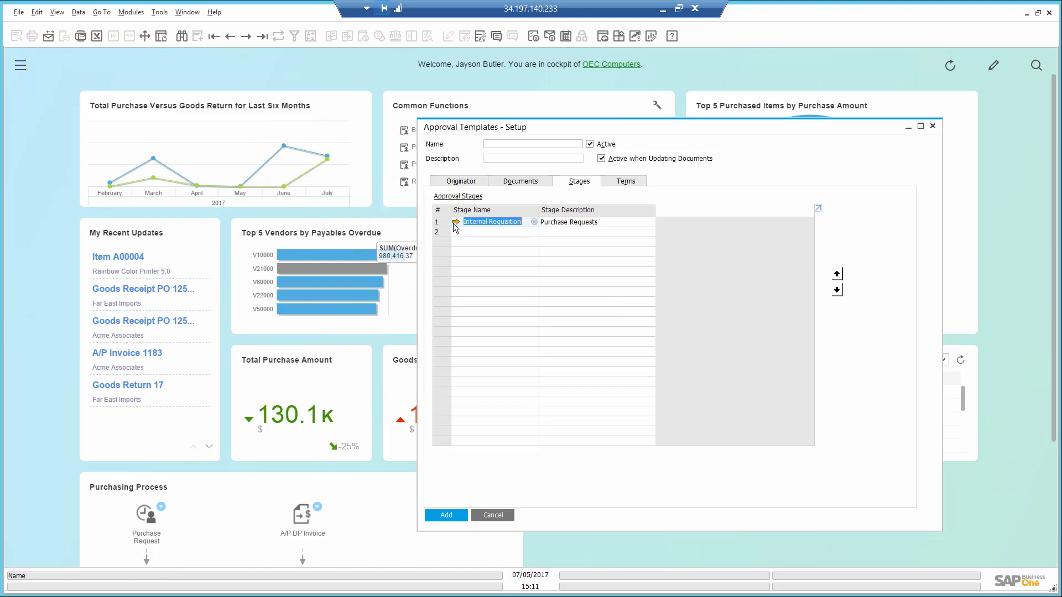
{"action": "double_click", "coordinate": [491, 221]}
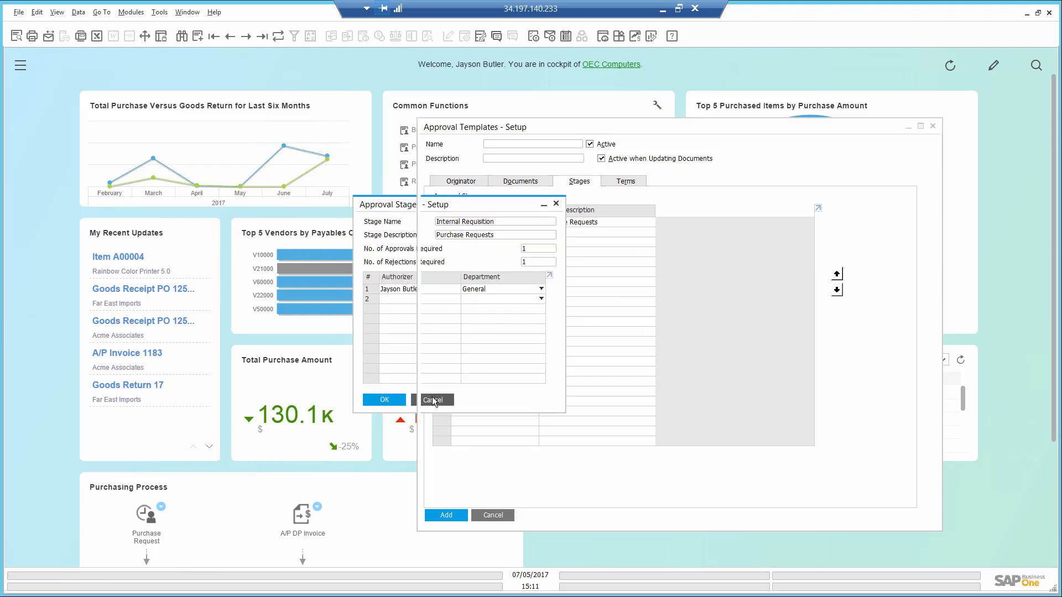
{"action": "left_click", "coordinate": [436, 399]}
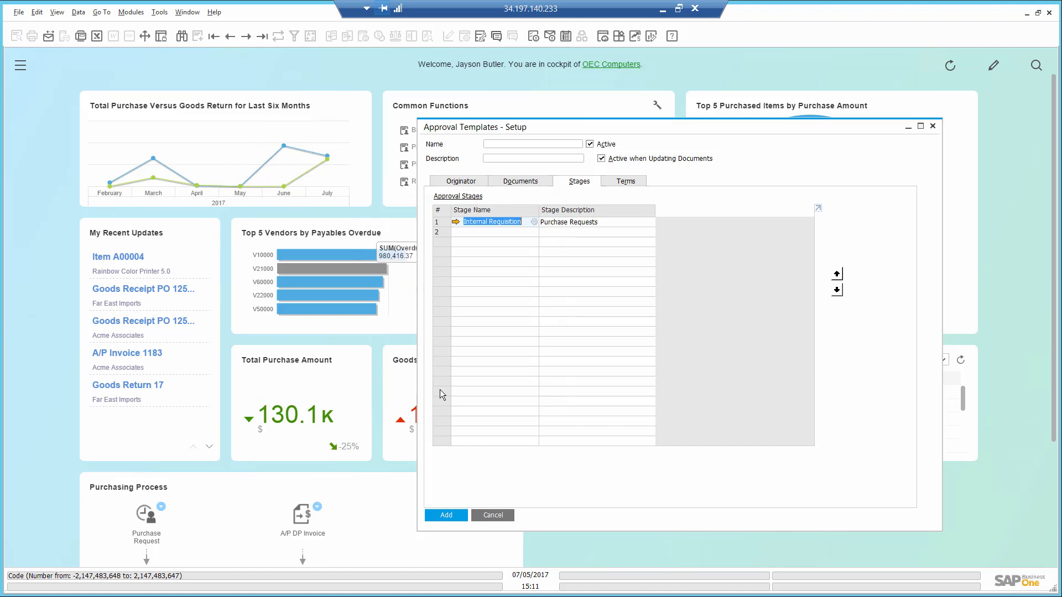
{"action": "left_click", "coordinate": [623, 180]}
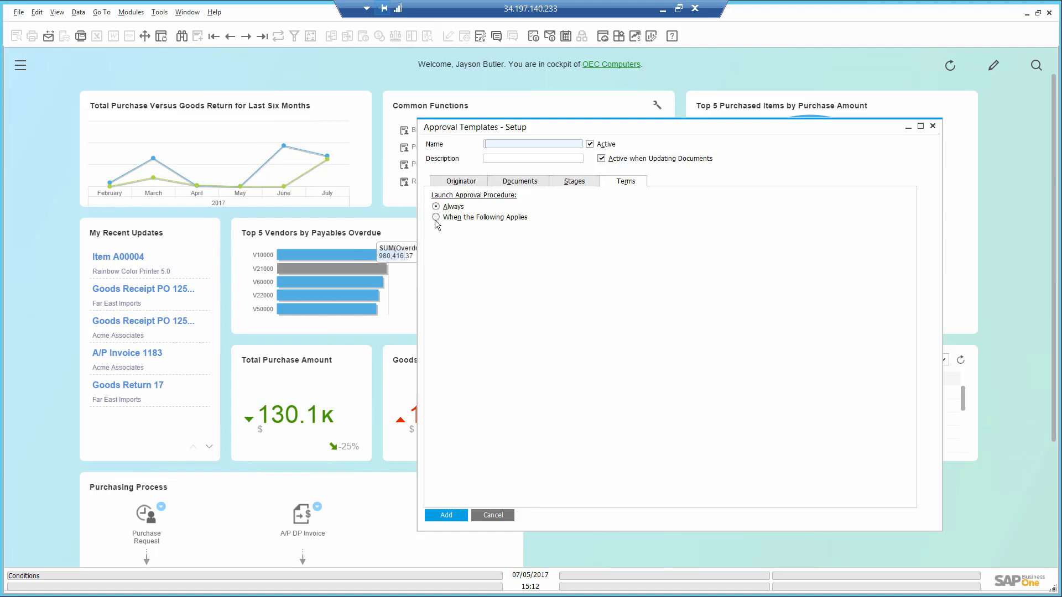
- Name the template 'Purchase request approval', launch it Always, add it and close the setup
{"action": "left_click", "coordinate": [435, 216]}
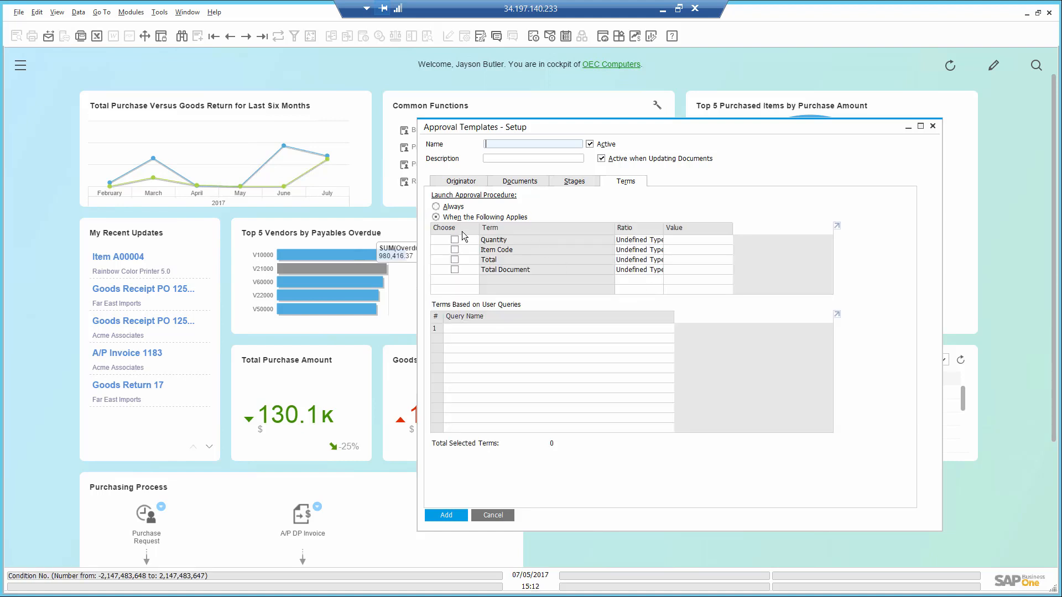
{"action": "left_click", "coordinate": [435, 207]}
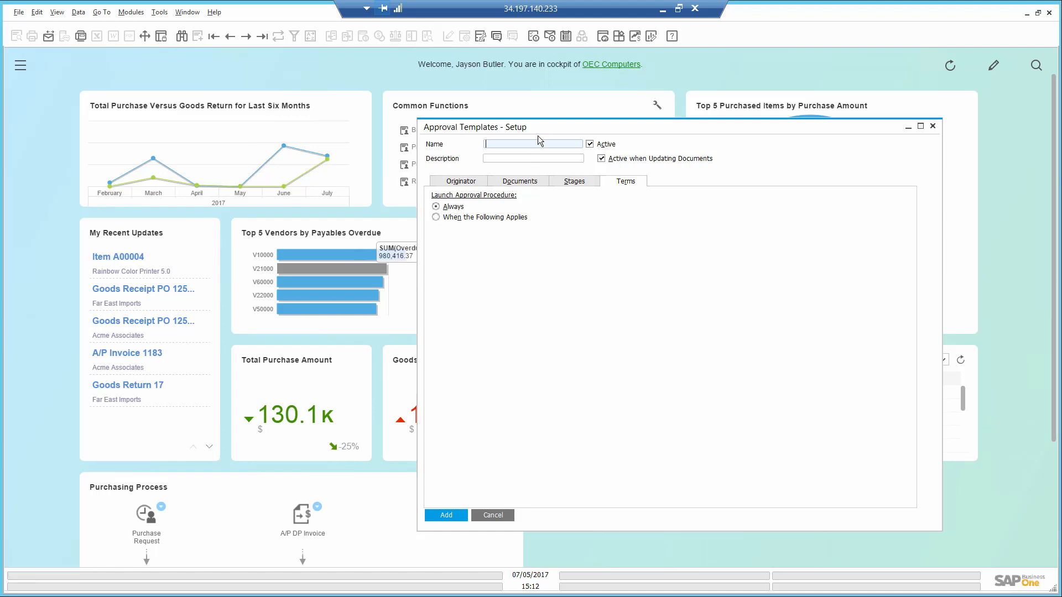
{"action": "type", "text": "Purchase request approval"}
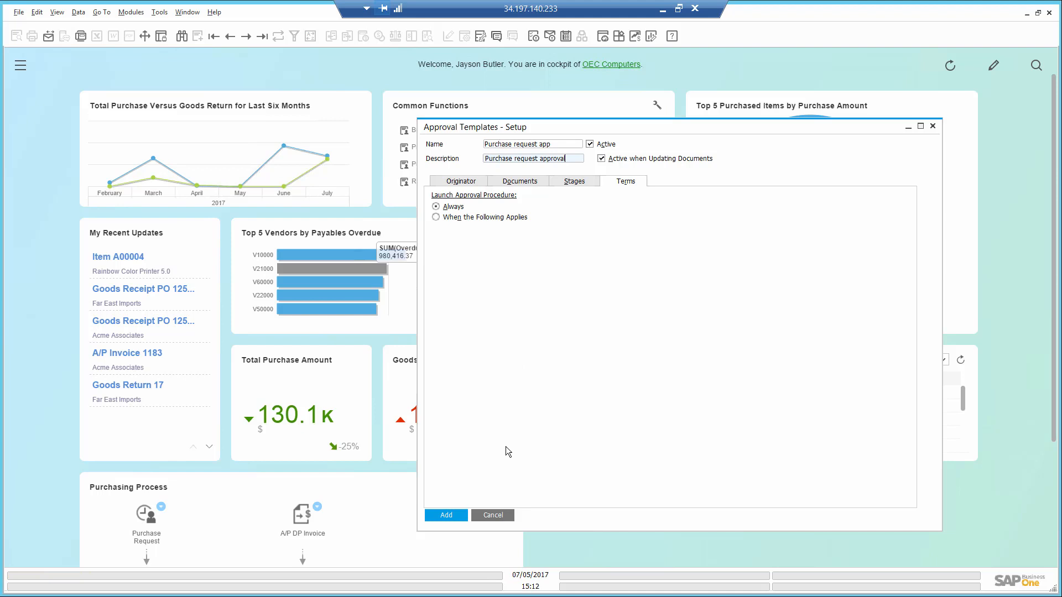
{"action": "left_click", "coordinate": [445, 515]}
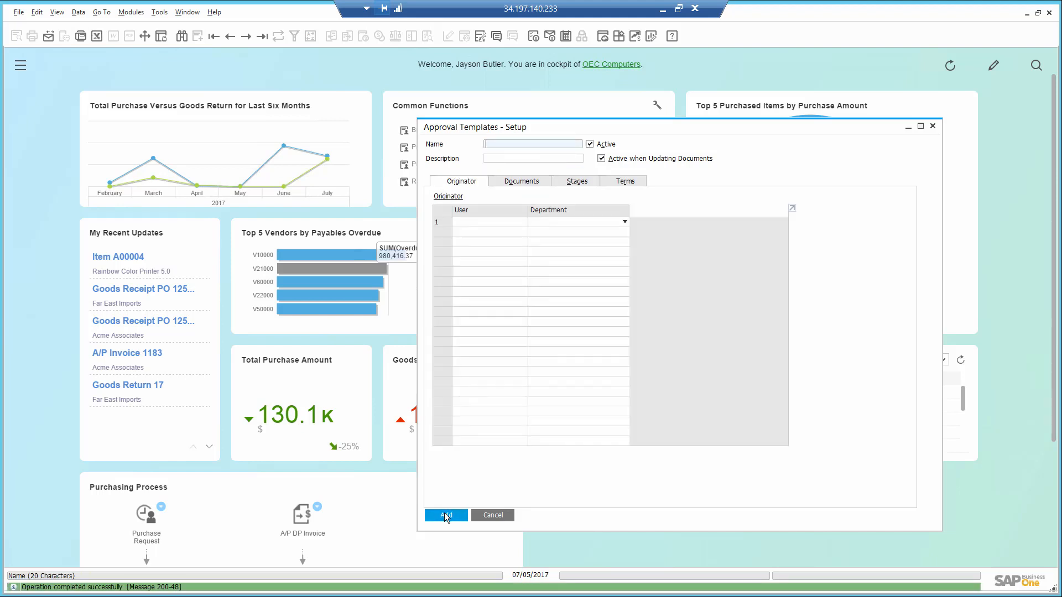
{"action": "left_click", "coordinate": [492, 516]}
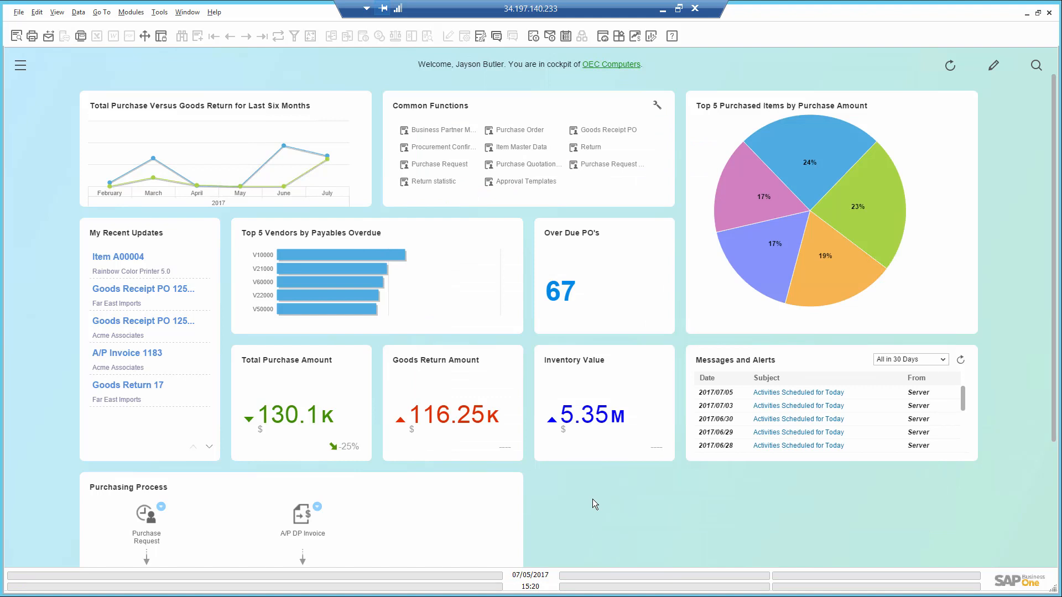
{"action": "mouse_move", "coordinate": [516, 203]}
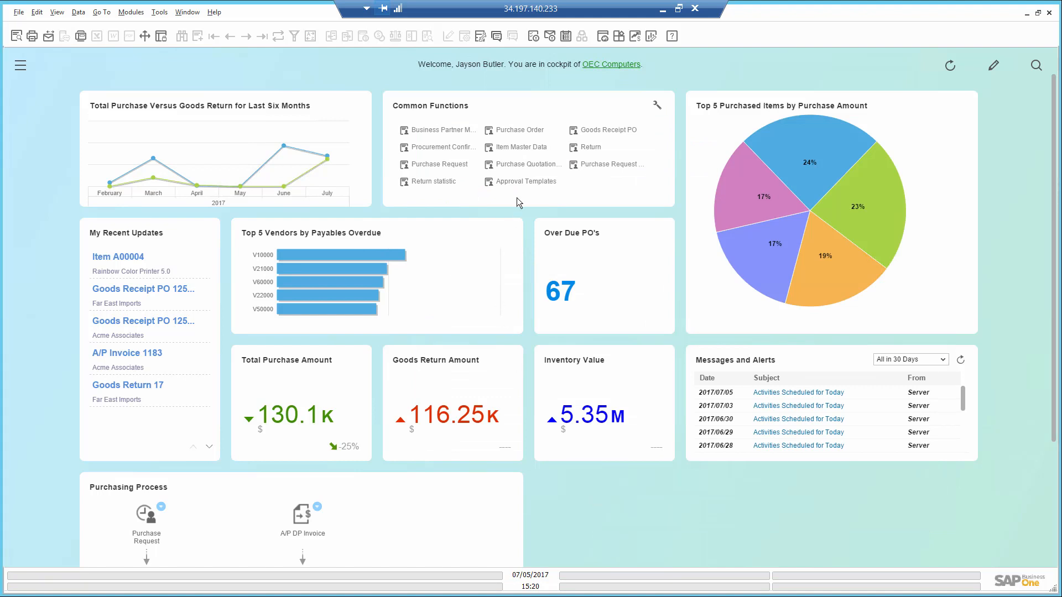
- Launch the Purchase Quotation Generation Wizard from the cockpit's Common Functions
{"action": "left_click", "coordinate": [529, 164]}
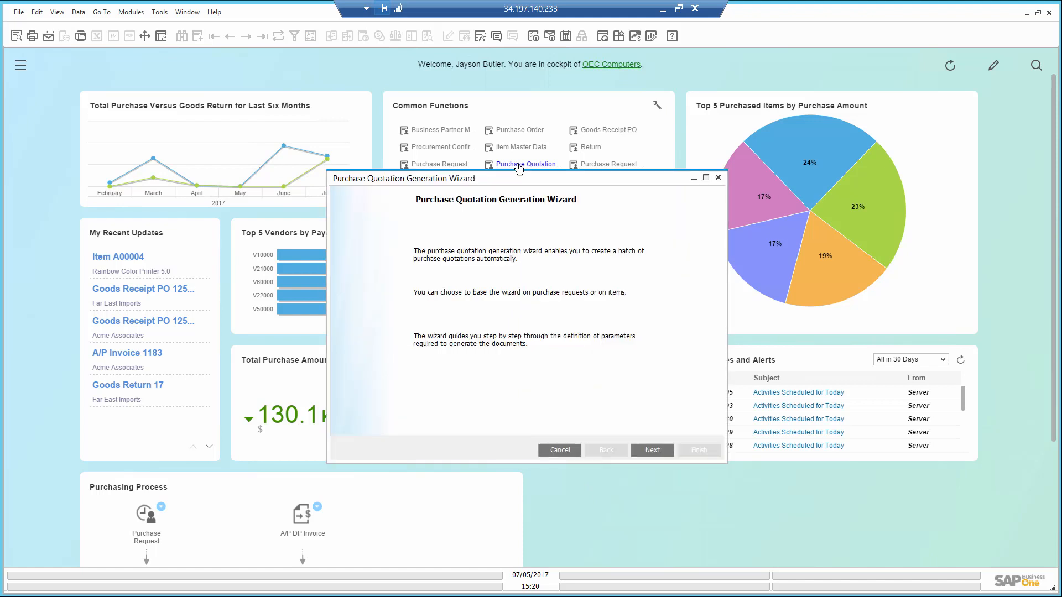
{"action": "mouse_move", "coordinate": [504, 282]}
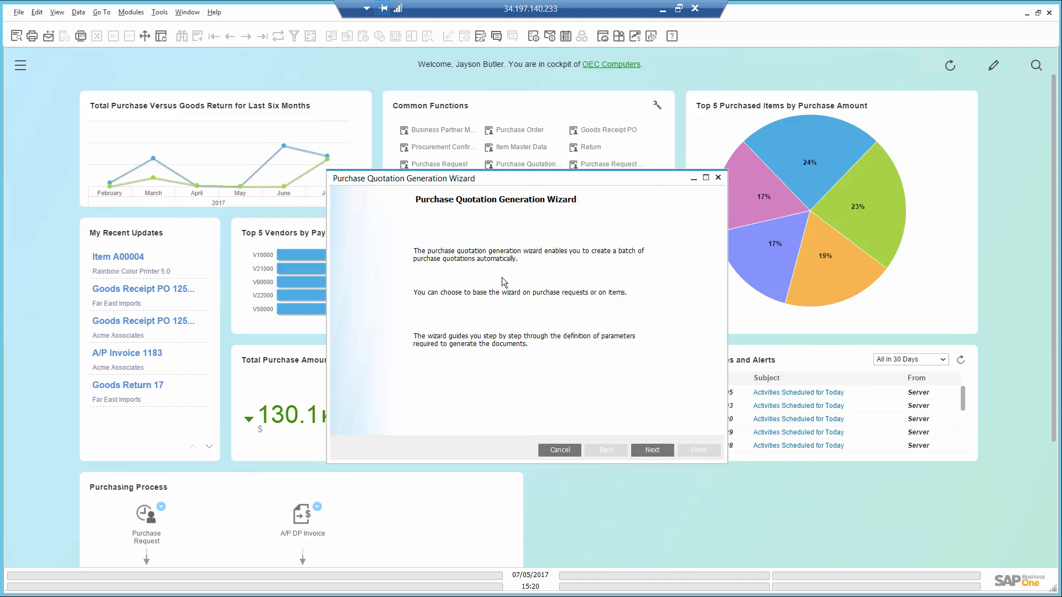
{"action": "mouse_move", "coordinate": [621, 427]}
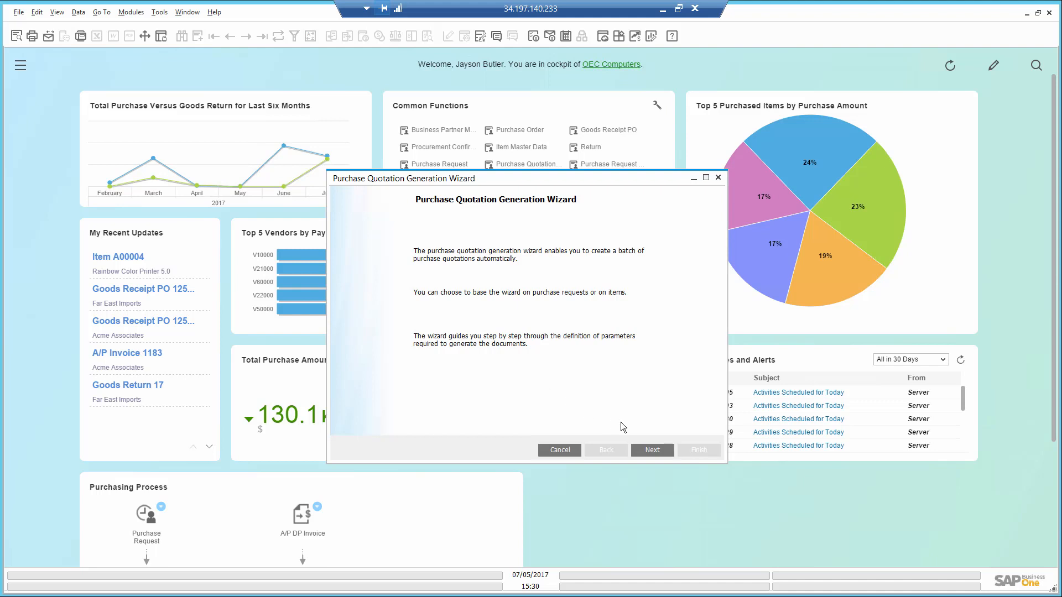
- Reuse the New Printer parameter set for item A00001 with three vendors through to Save & Execute Options
{"action": "left_click", "coordinate": [650, 450]}
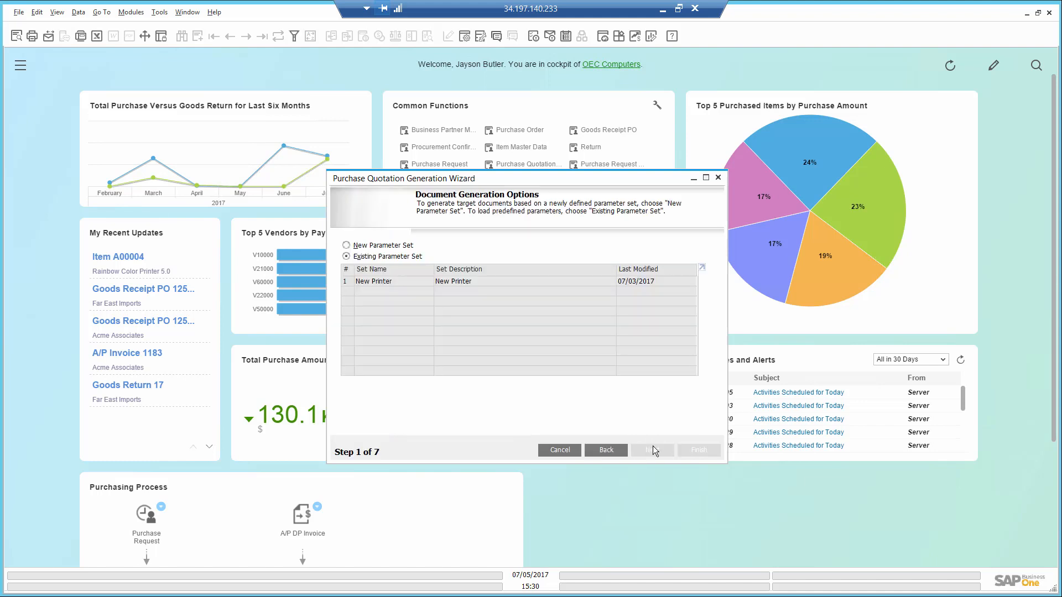
{"action": "mouse_move", "coordinate": [529, 268]}
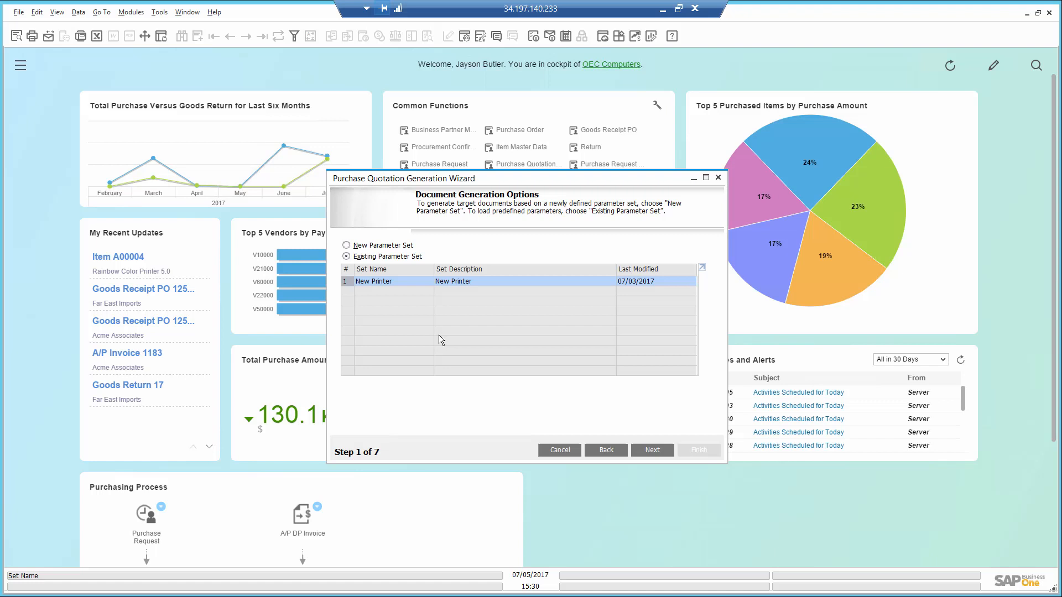
{"action": "left_click", "coordinate": [650, 450]}
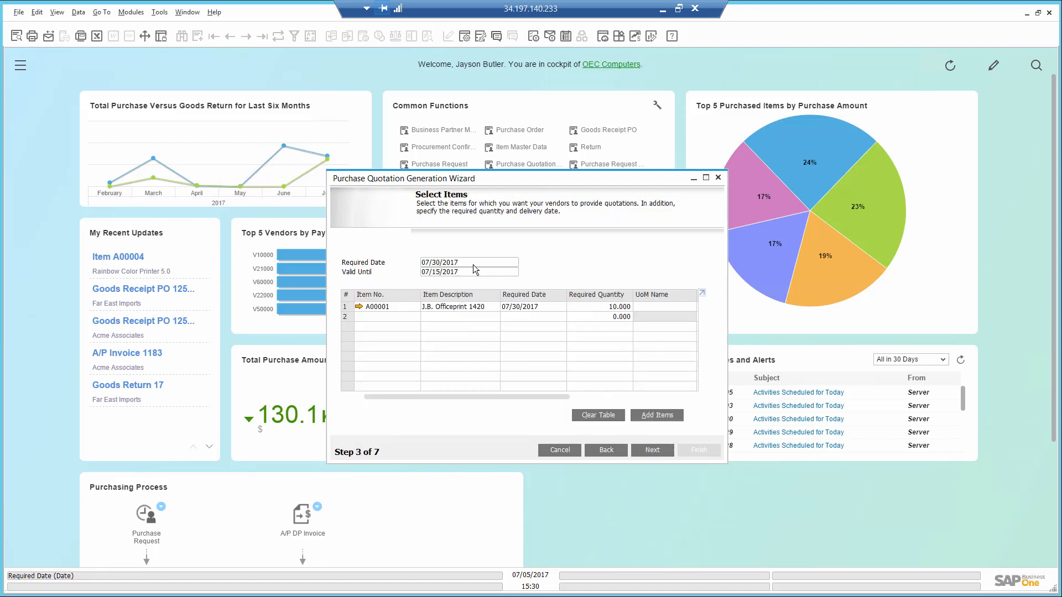
{"action": "left_click", "coordinate": [466, 262]}
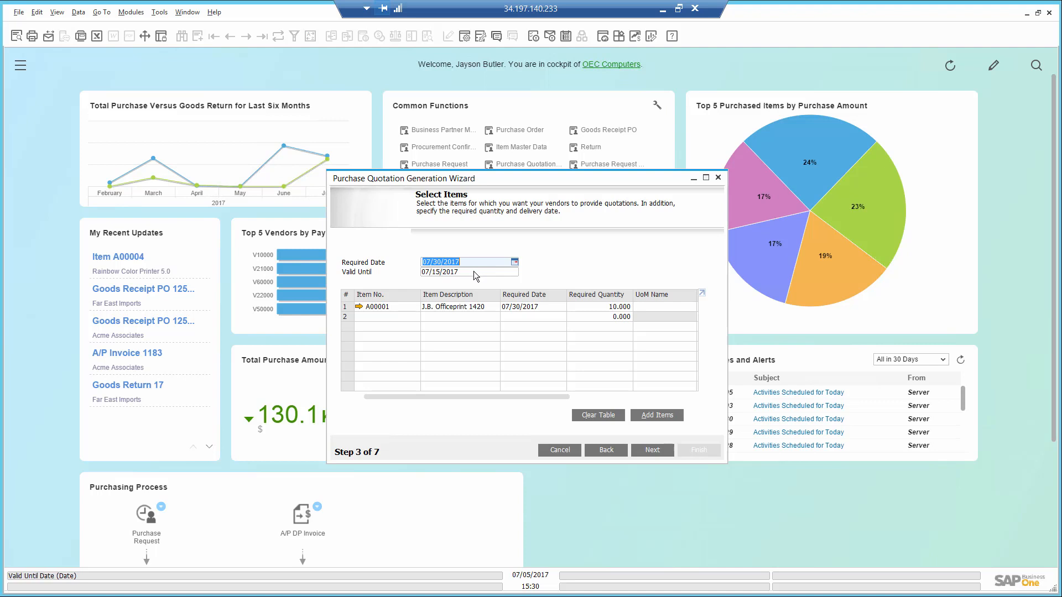
{"action": "left_click", "coordinate": [467, 272]}
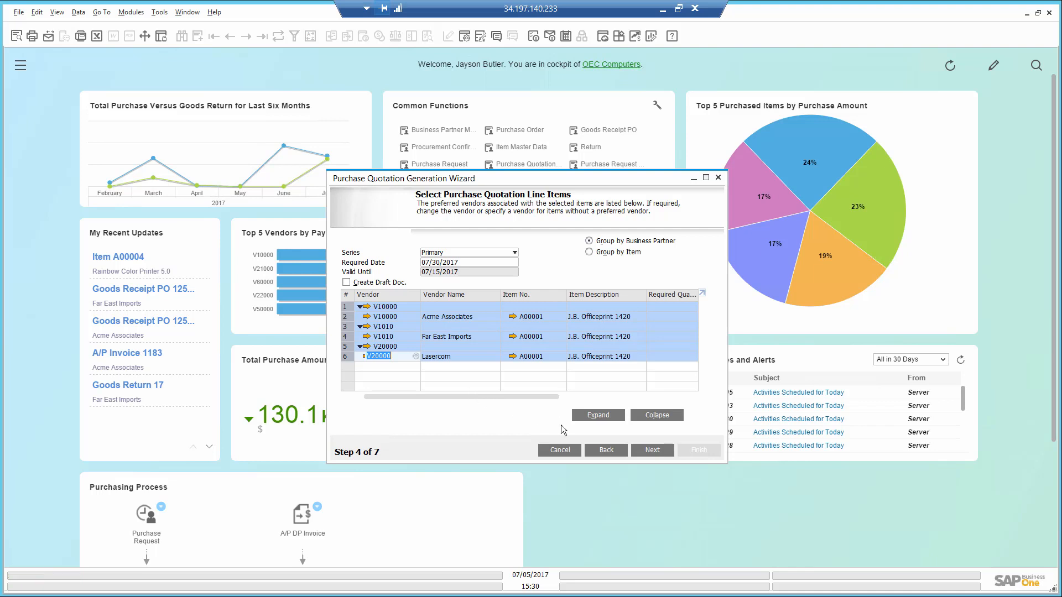
{"action": "left_click", "coordinate": [652, 450]}
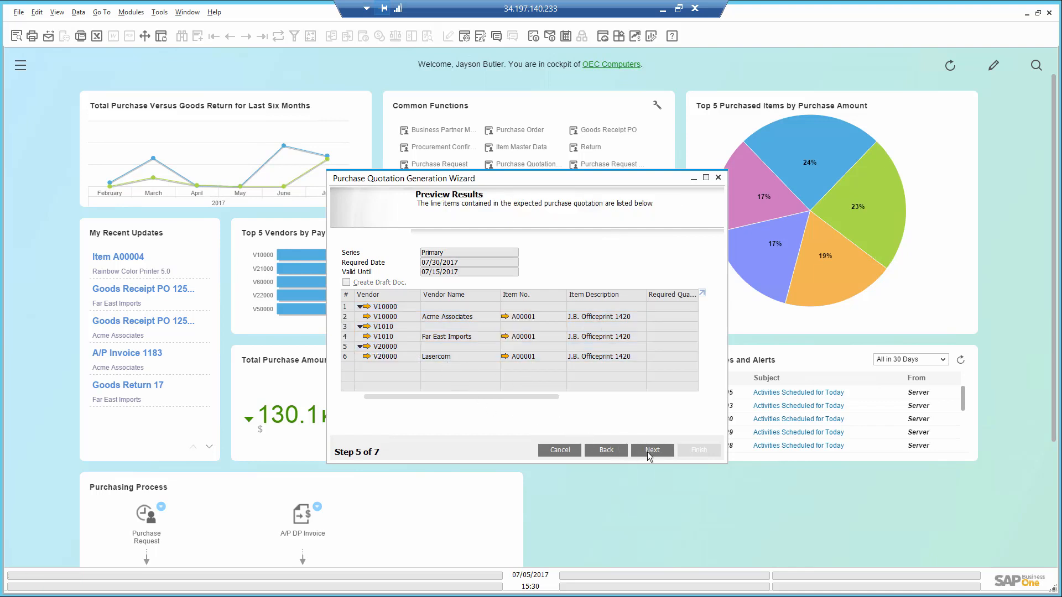
{"action": "left_click", "coordinate": [650, 450]}
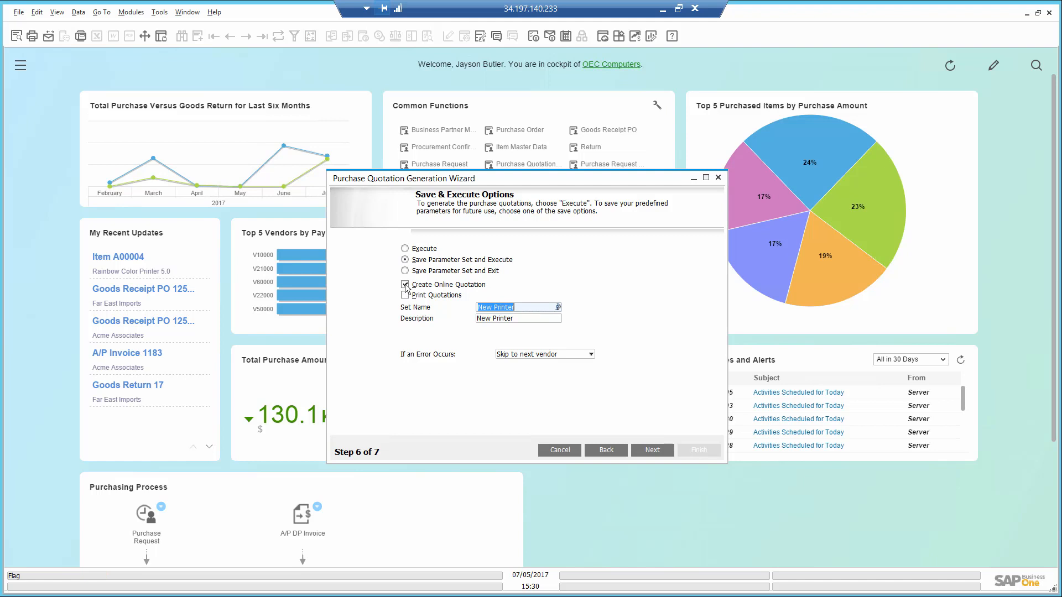
- Generate the three vendor purchase quotations without online quotations, confirming the system message
{"action": "left_click", "coordinate": [405, 284]}
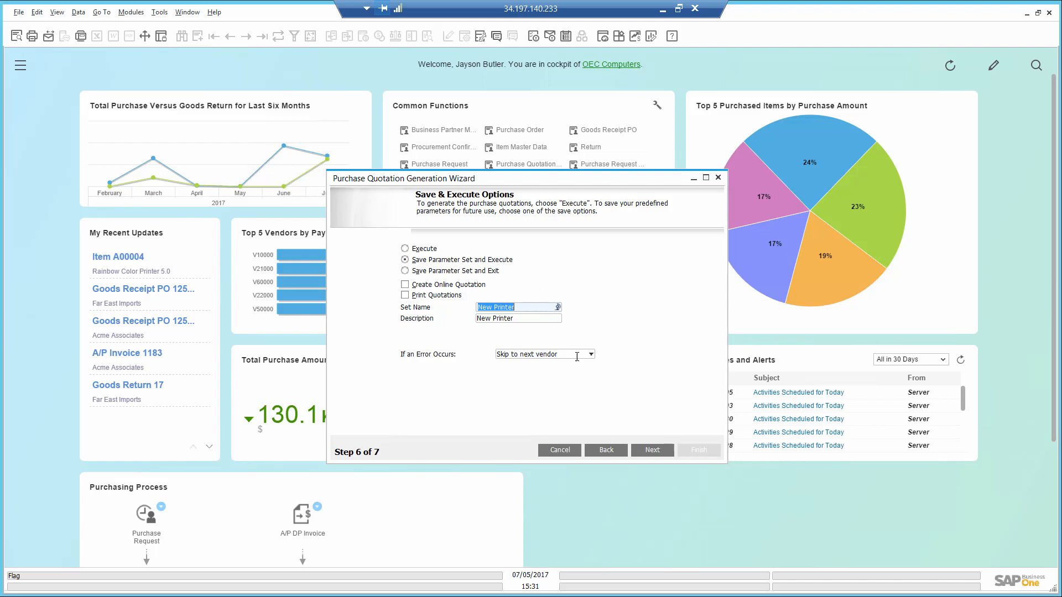
{"action": "left_click", "coordinate": [650, 450]}
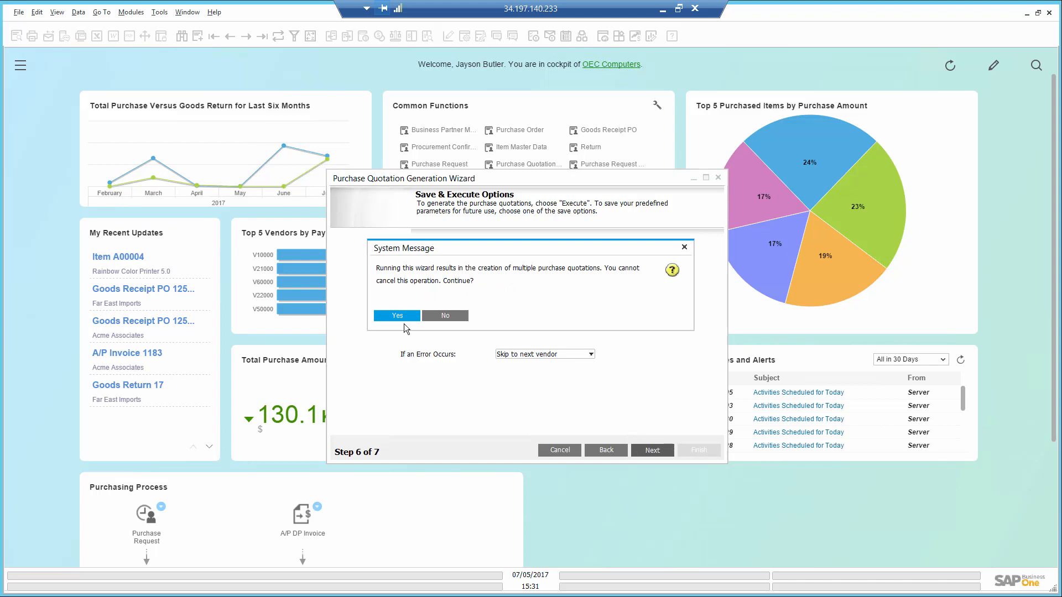
{"action": "left_click", "coordinate": [396, 316]}
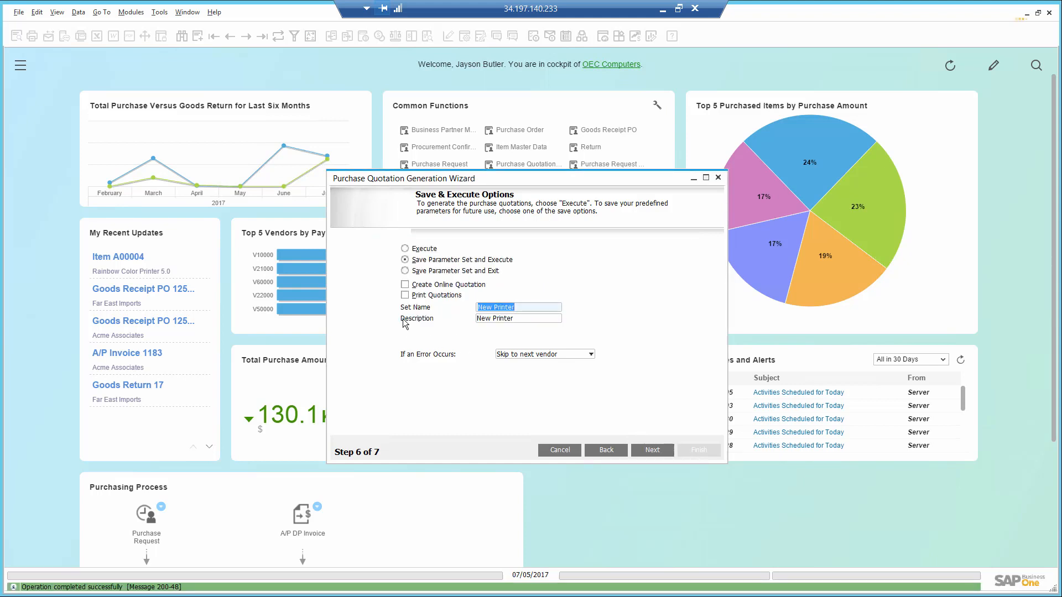
{"action": "left_click", "coordinate": [650, 450]}
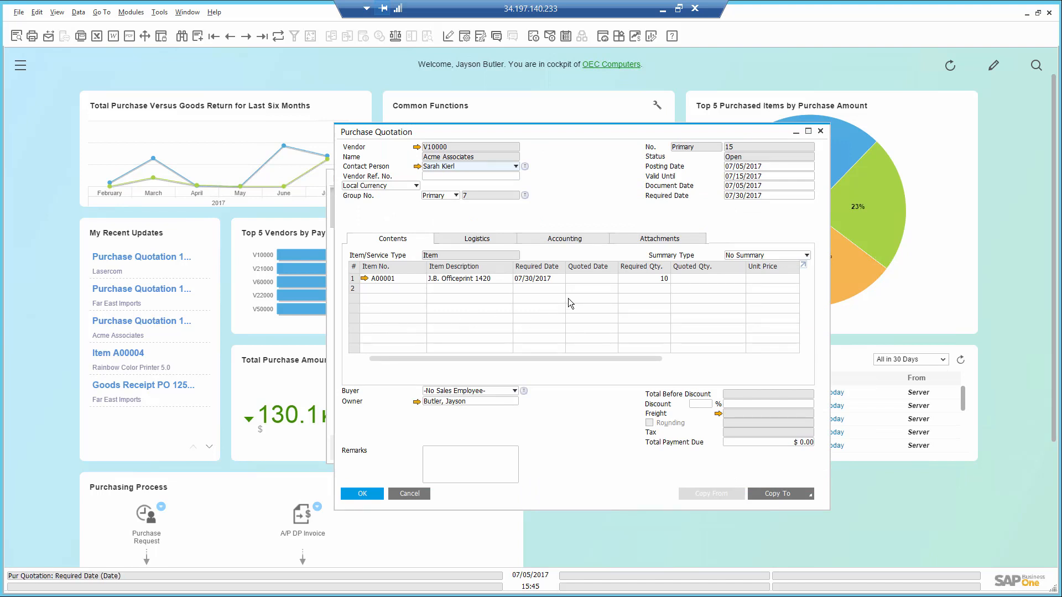
- Price Acme Associates' quotation 15: quoted 07/30/2017, 10 units at $300, and save it
{"action": "type", "text": "30/2017"}
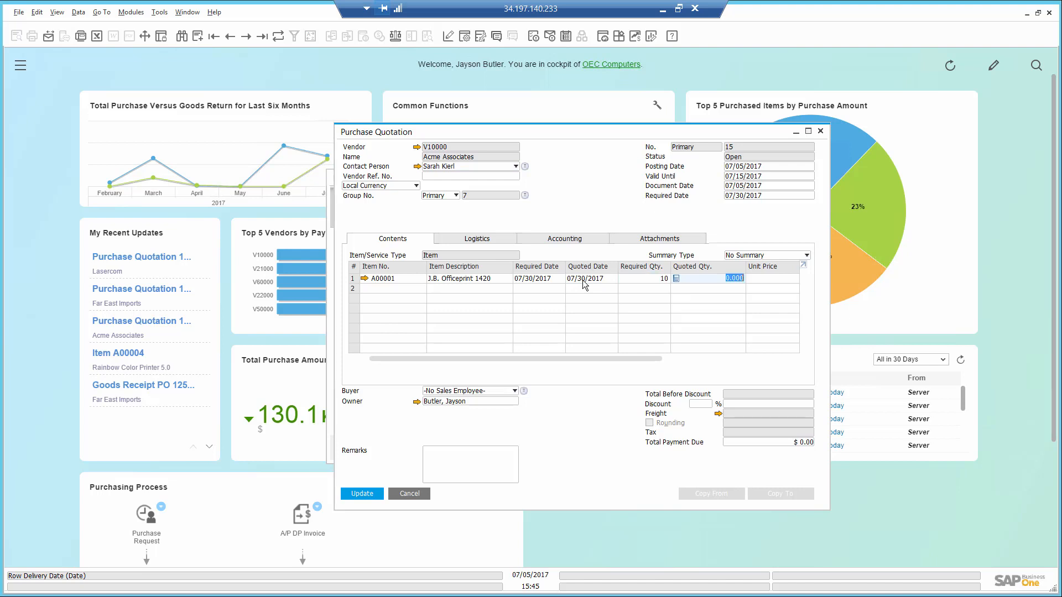
{"action": "scroll", "scroll_direction": "right", "scroll_amount": 3}
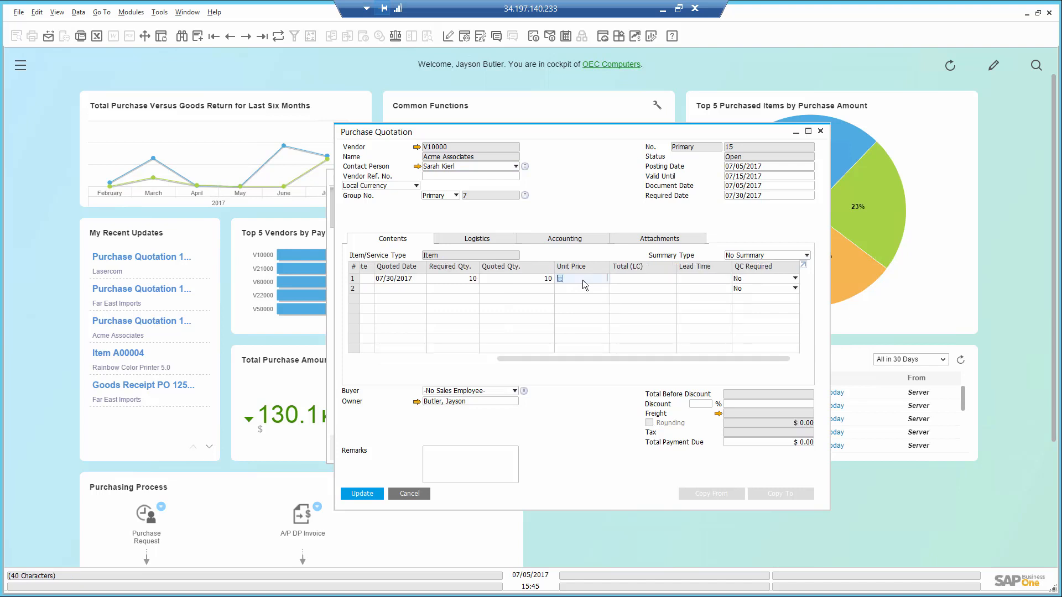
{"action": "type", "text": "300"}
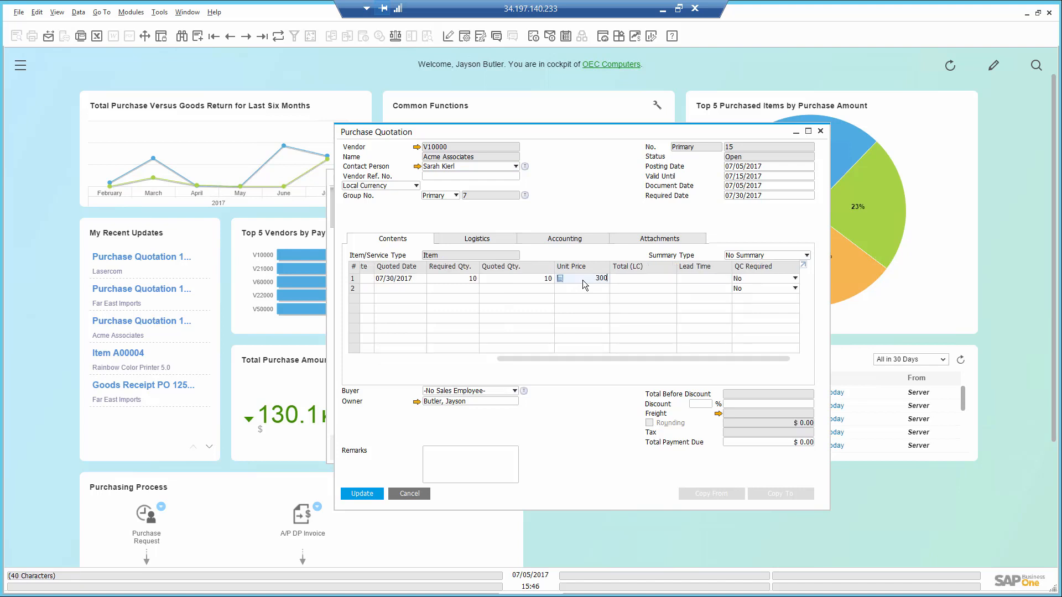
{"action": "left_click", "coordinate": [361, 493]}
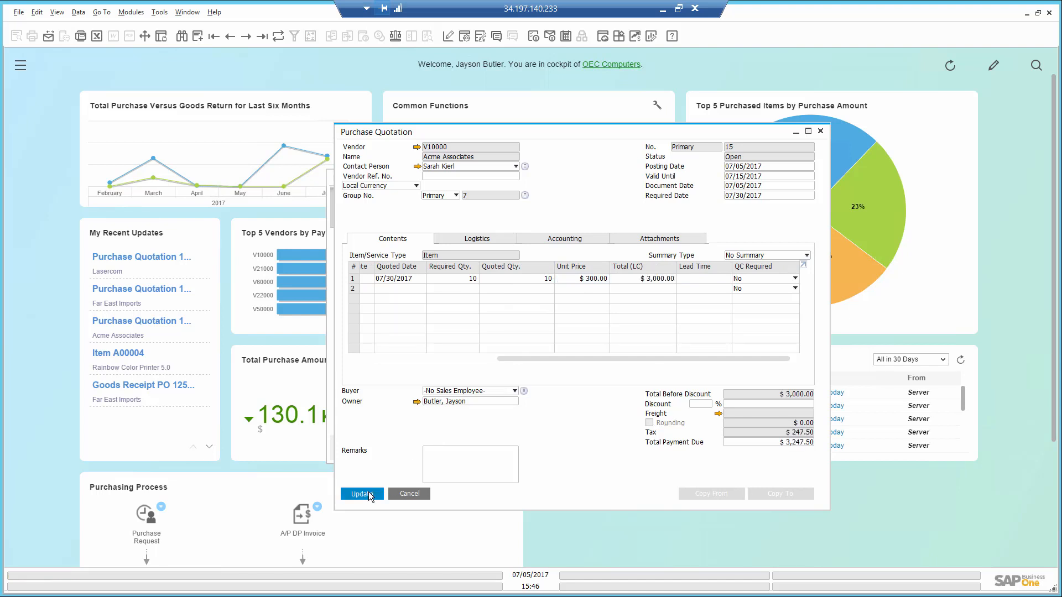
{"action": "left_click", "coordinate": [362, 493]}
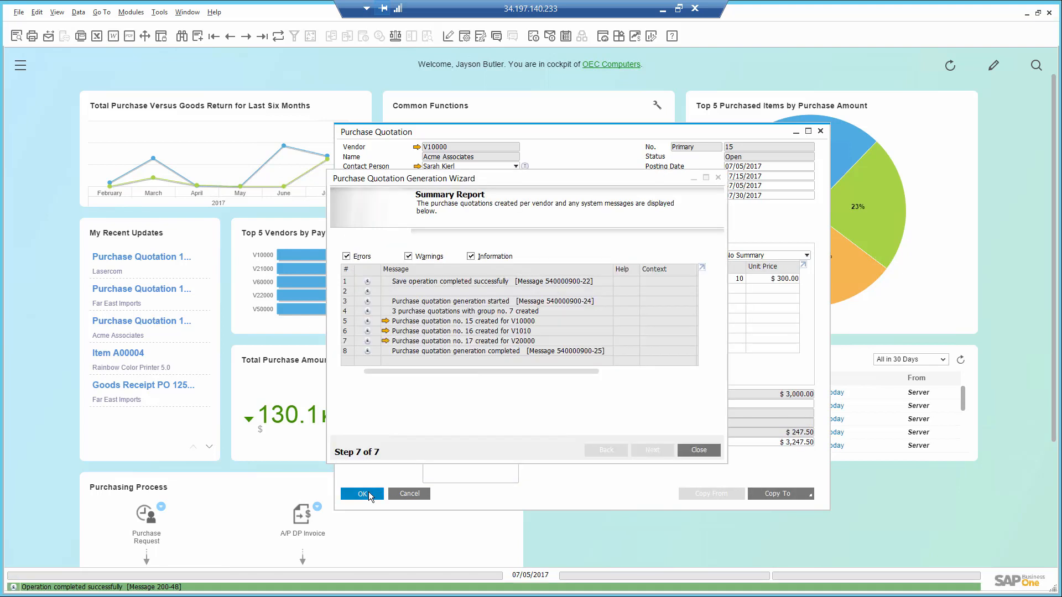
- Price Far East Imports' quotation 16 at 8 units for $280 each and save it
{"action": "left_click", "coordinate": [360, 493]}
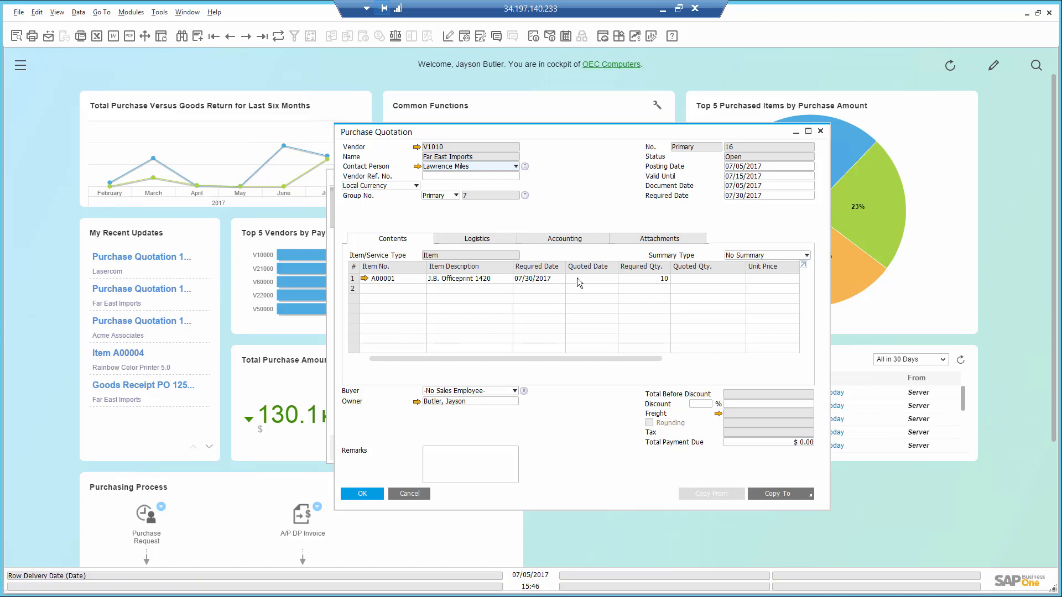
{"action": "type", "text": "30/2017"}
{"action": "left_click", "coordinate": [772, 279]}
{"action": "type", "text": "280"}
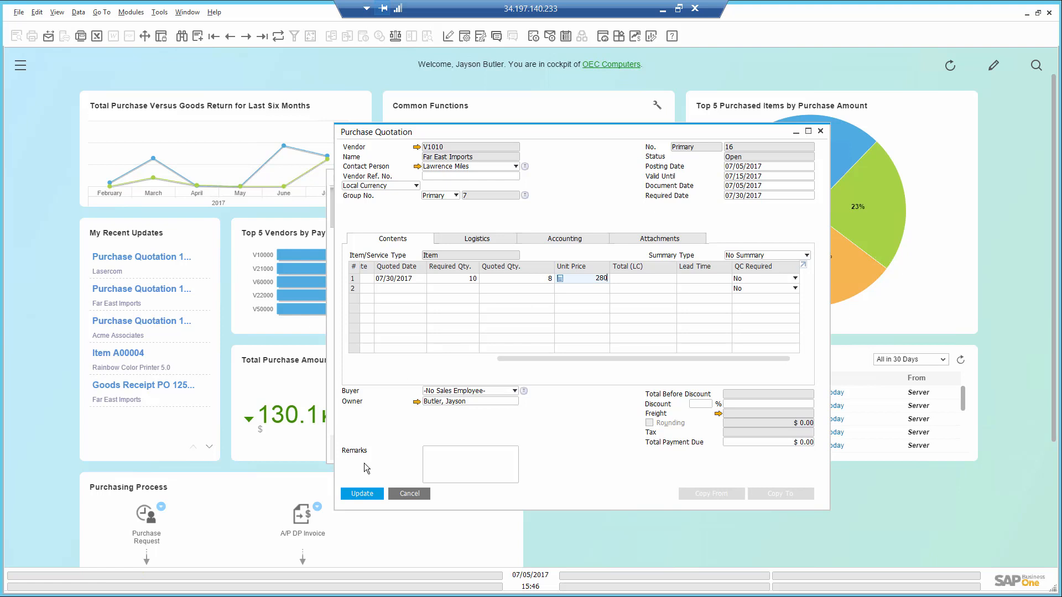
{"action": "left_click", "coordinate": [361, 493]}
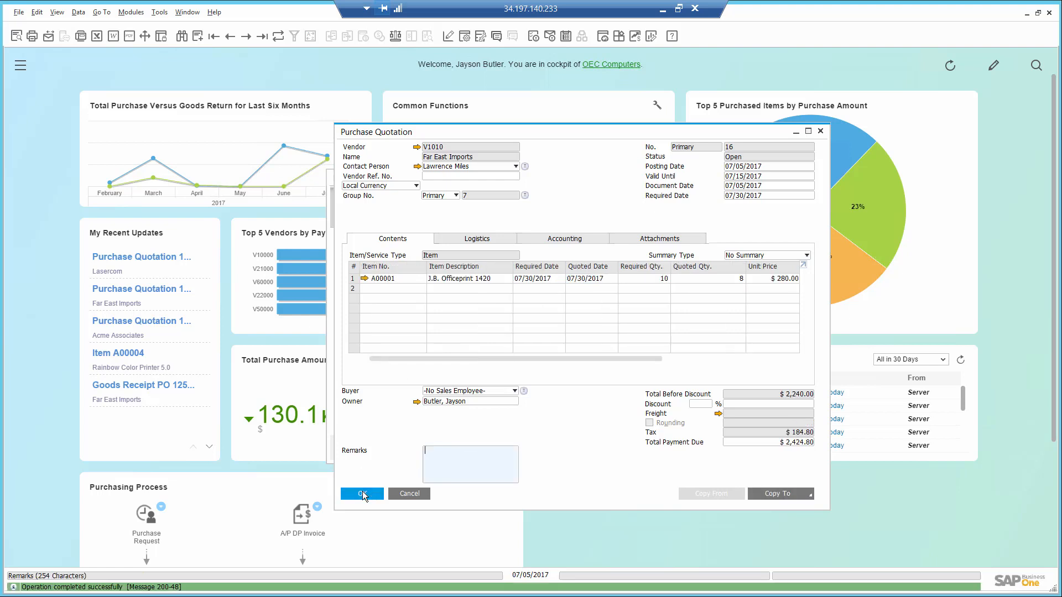
{"action": "left_click", "coordinate": [361, 493]}
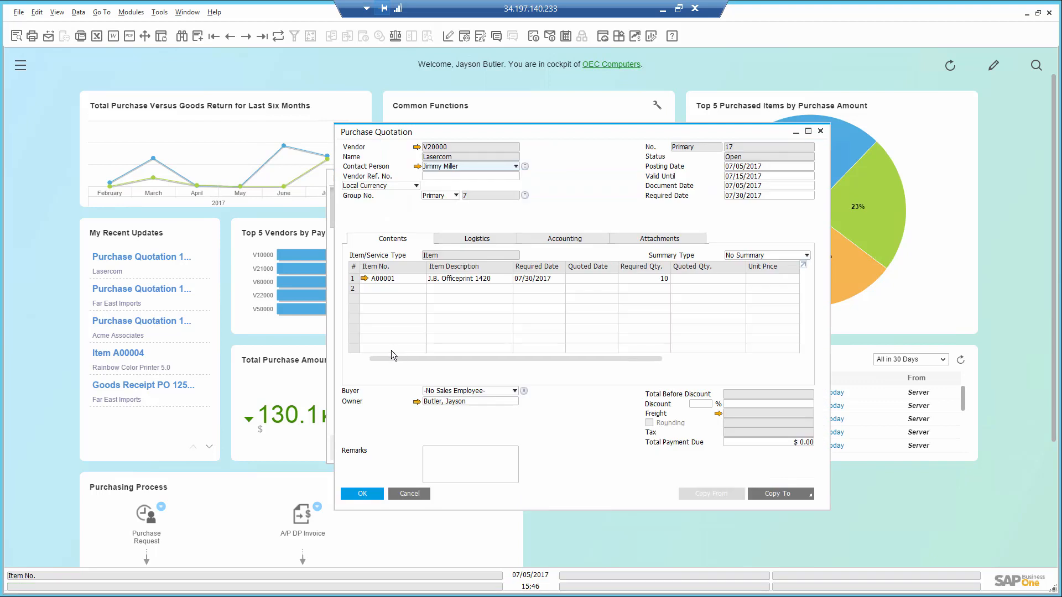
{"action": "mouse_move", "coordinate": [483, 366]}
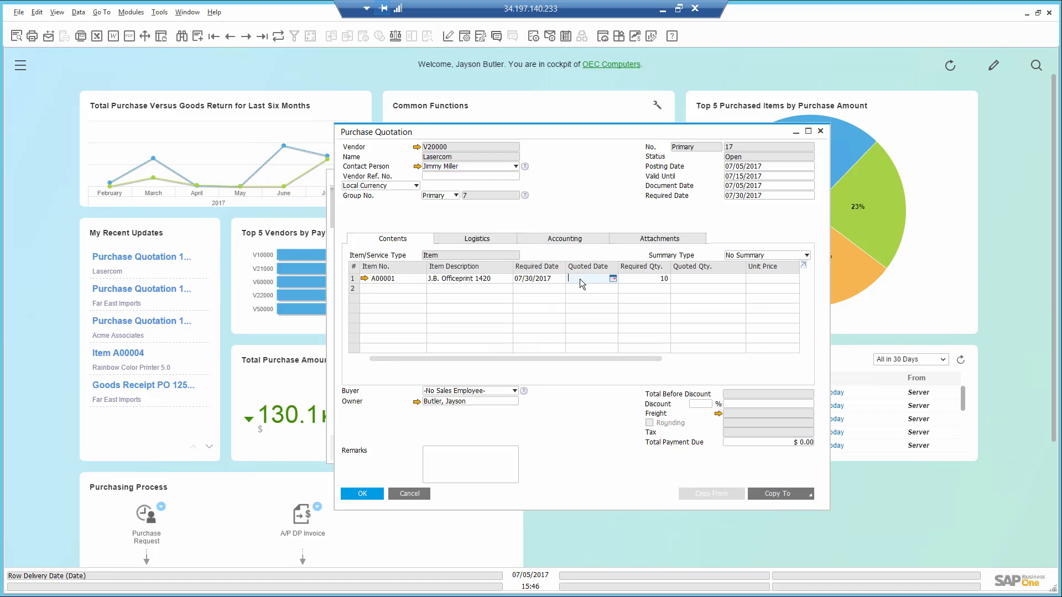
- Quote Lasercom at $250 per unit dated 08/05/2017, update and close the quotation
{"action": "type", "text": "0805"}
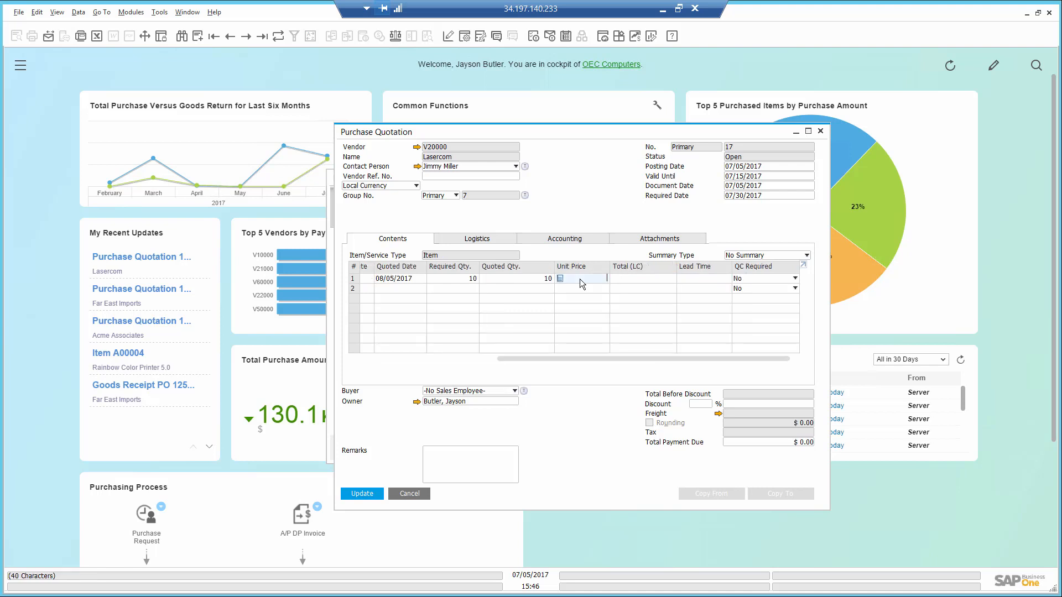
{"action": "type", "text": "250"}
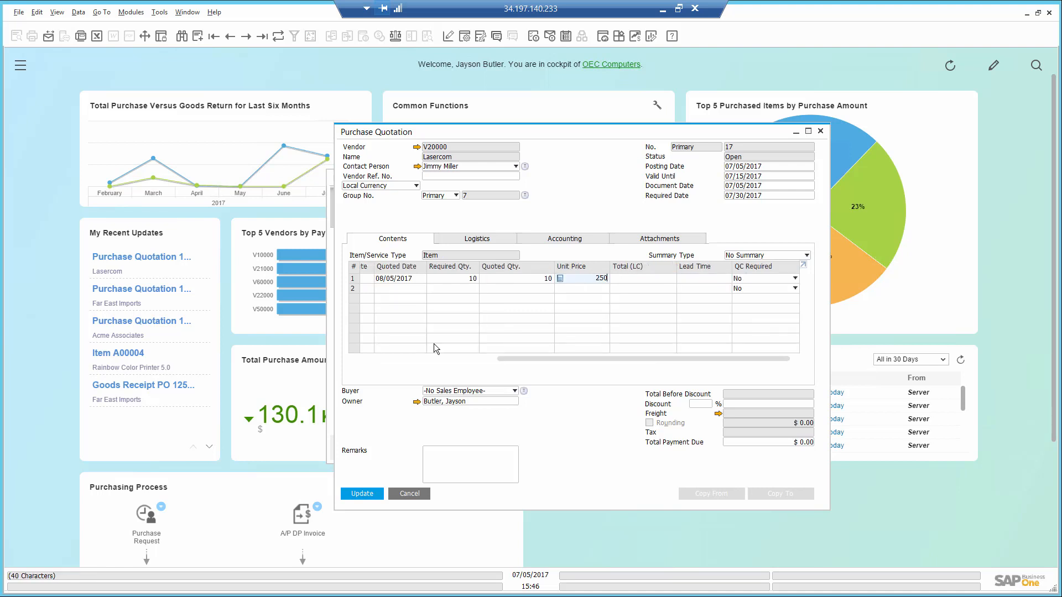
{"action": "left_click", "coordinate": [362, 494]}
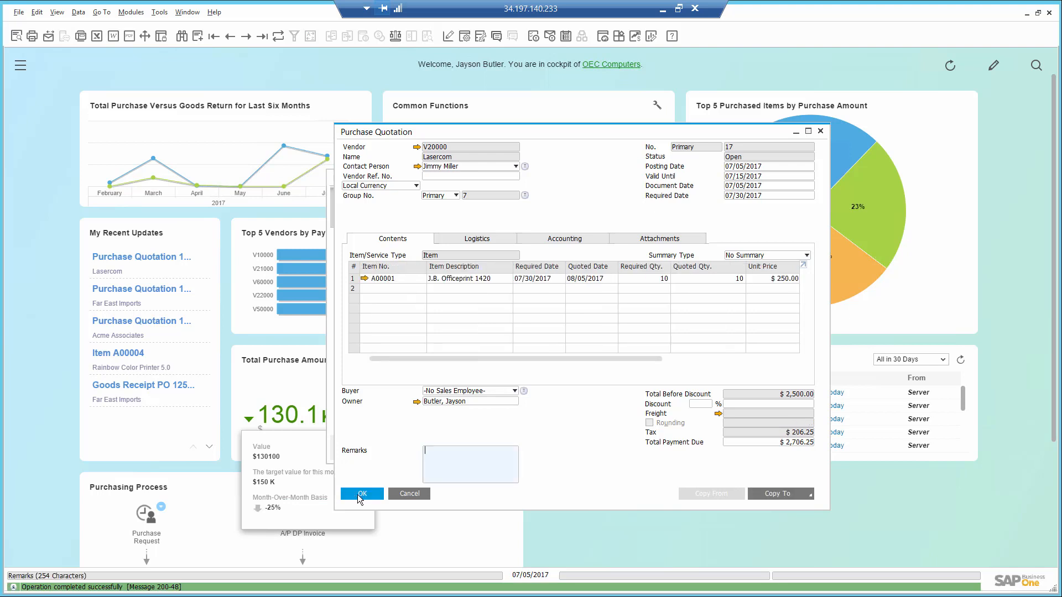
{"action": "left_click", "coordinate": [360, 493]}
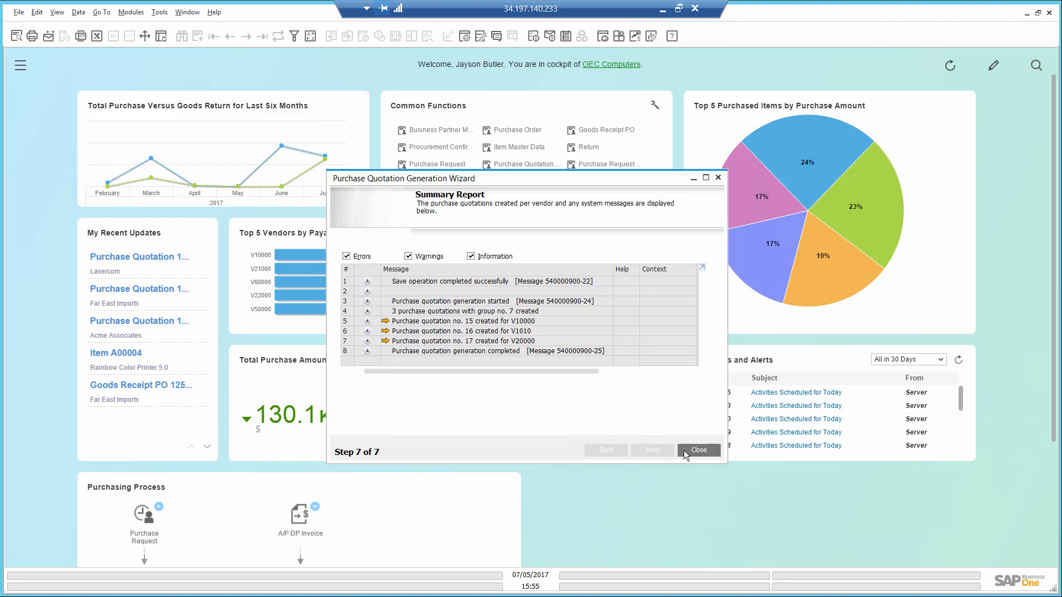
- Dismiss the quotation generation wizard's summary report to return to the cockpit
{"action": "left_click", "coordinate": [698, 450]}
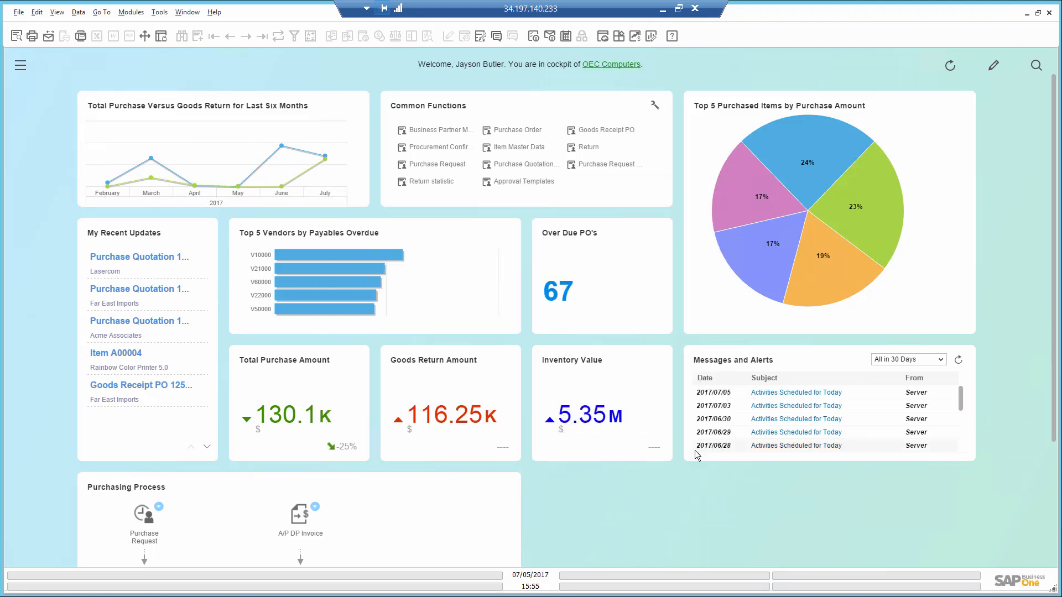
{"action": "mouse_move", "coordinate": [707, 459]}
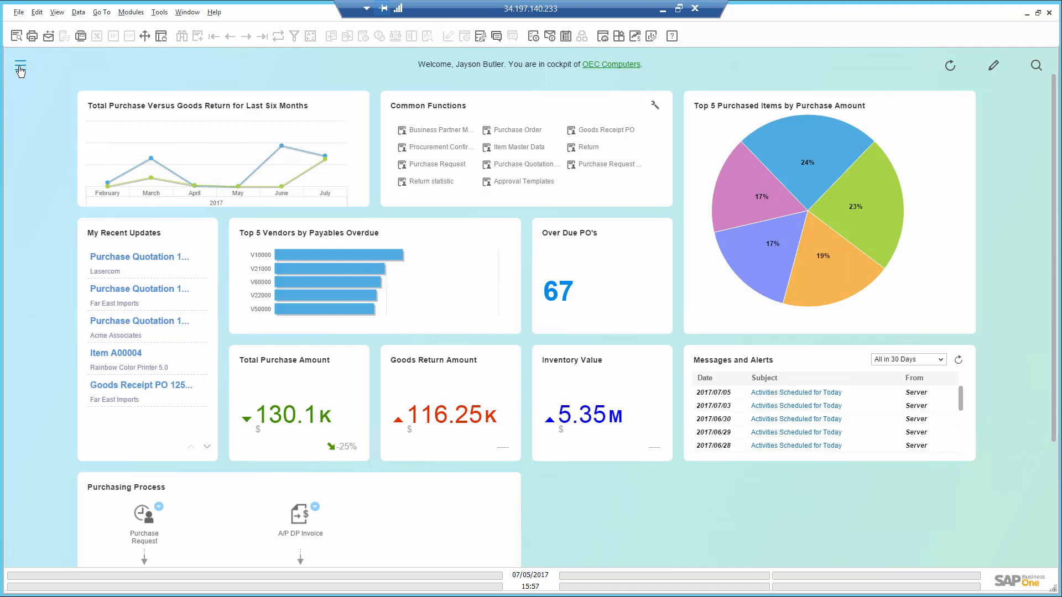
- Run Purchase Quotation Comparison from Purchasing Reports for quotation group 7 to 7
{"action": "left_click", "coordinate": [20, 66]}
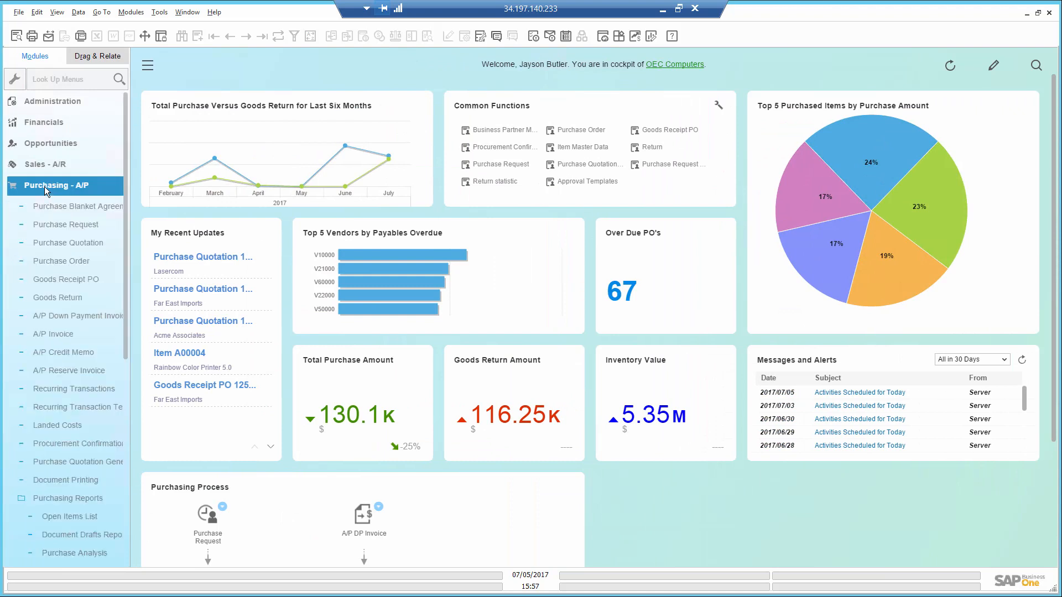
{"action": "left_click", "coordinate": [67, 414]}
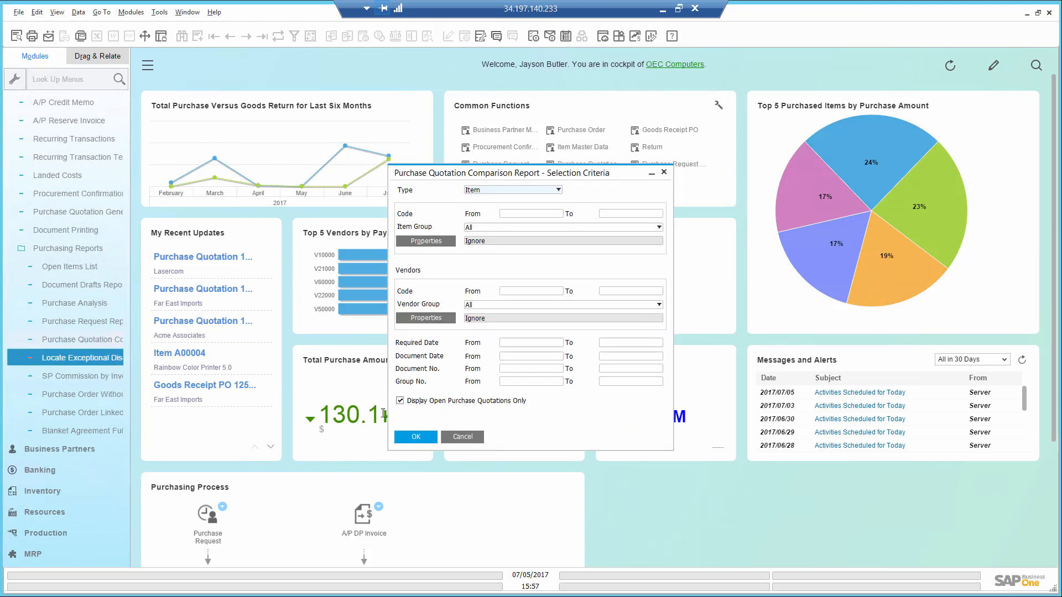
{"action": "left_click", "coordinate": [529, 381]}
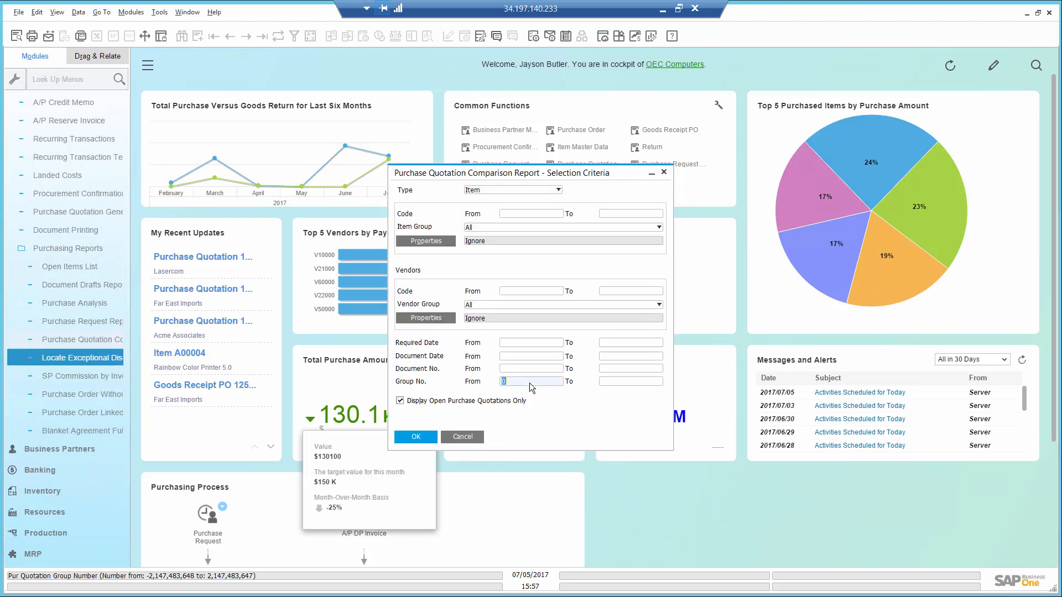
{"action": "type", "text": "7"}
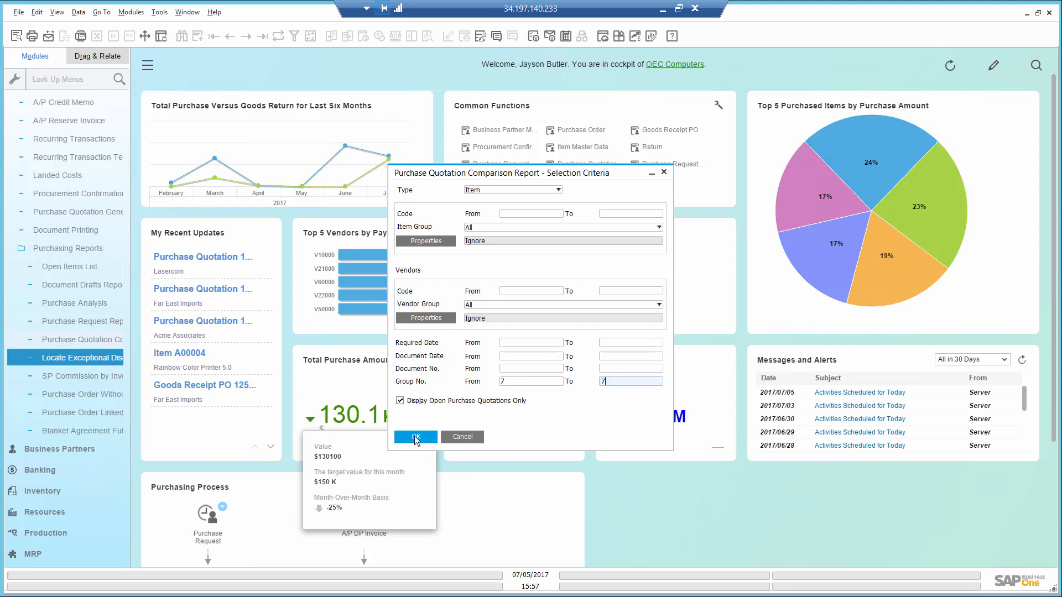
{"action": "left_click", "coordinate": [415, 436]}
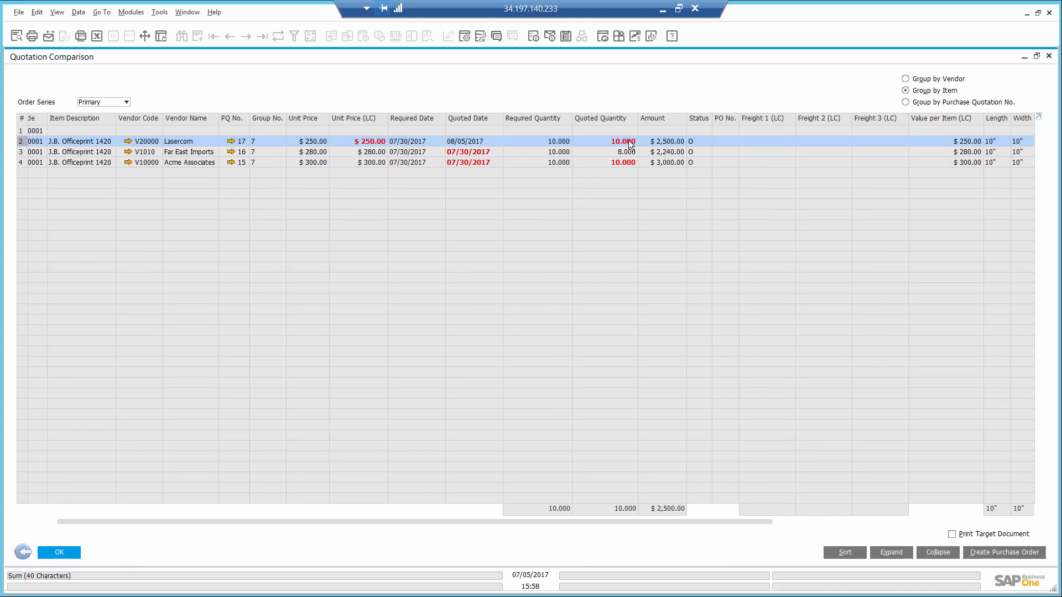
{"action": "mouse_move", "coordinate": [481, 156]}
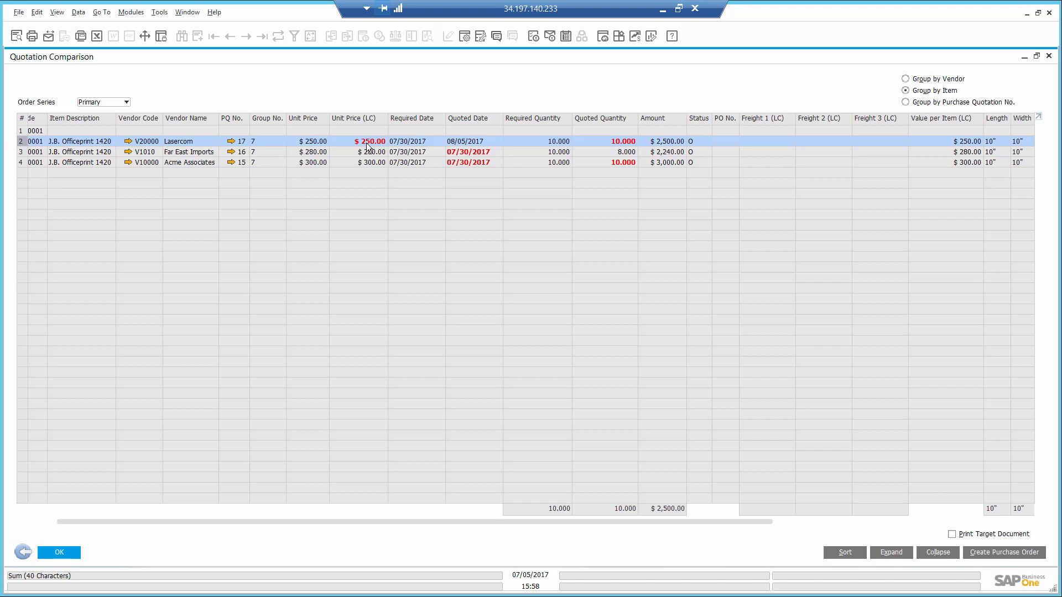
{"action": "mouse_move", "coordinate": [275, 158]}
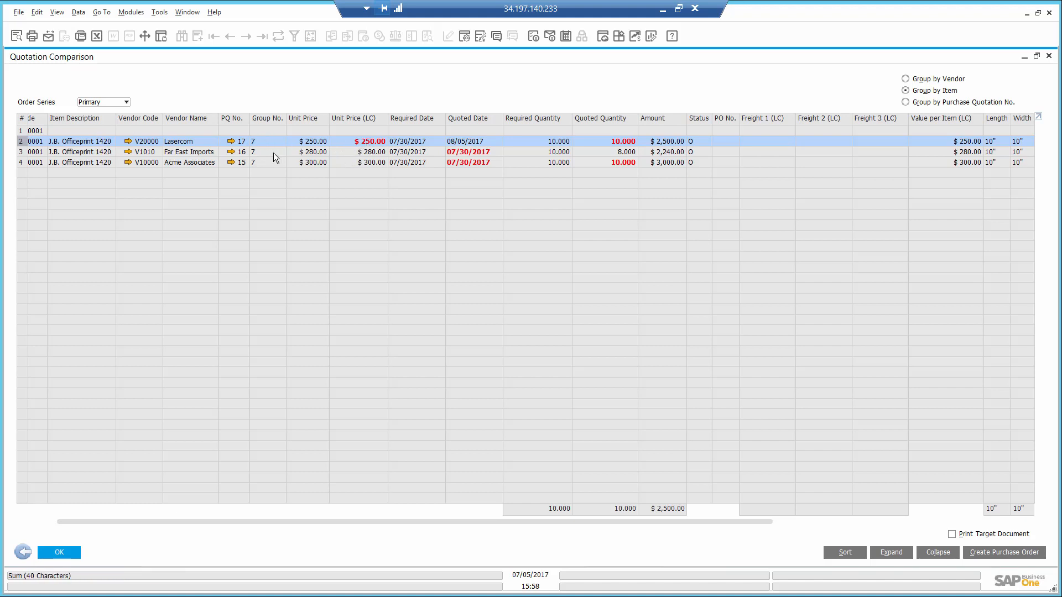
{"action": "mouse_move", "coordinate": [254, 527]}
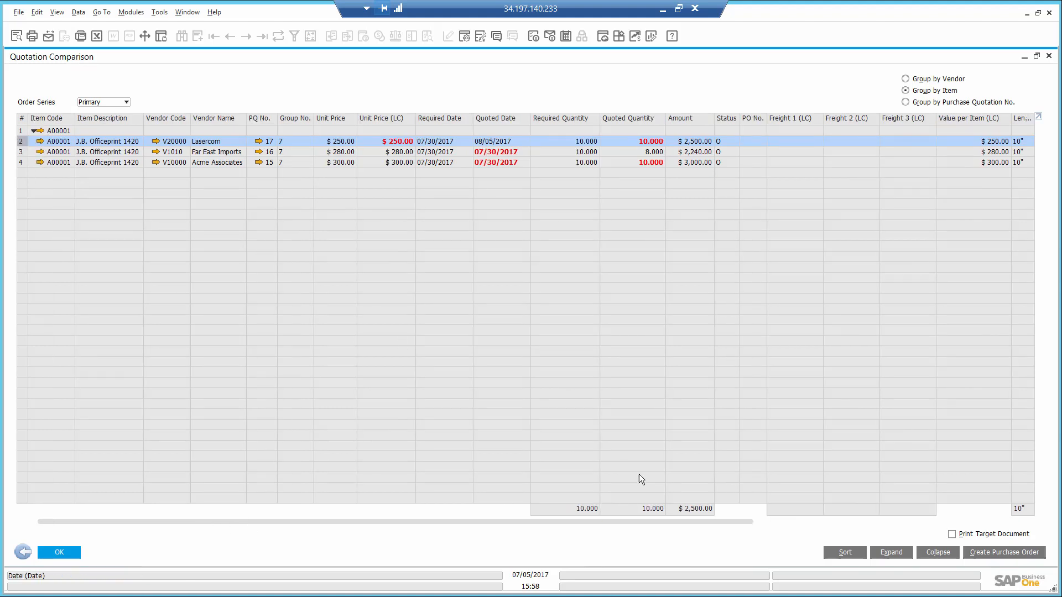
- Create purchase order 1277 from Lasercom's quote, closing the other group 7 quotations
{"action": "left_click", "coordinate": [1009, 551]}
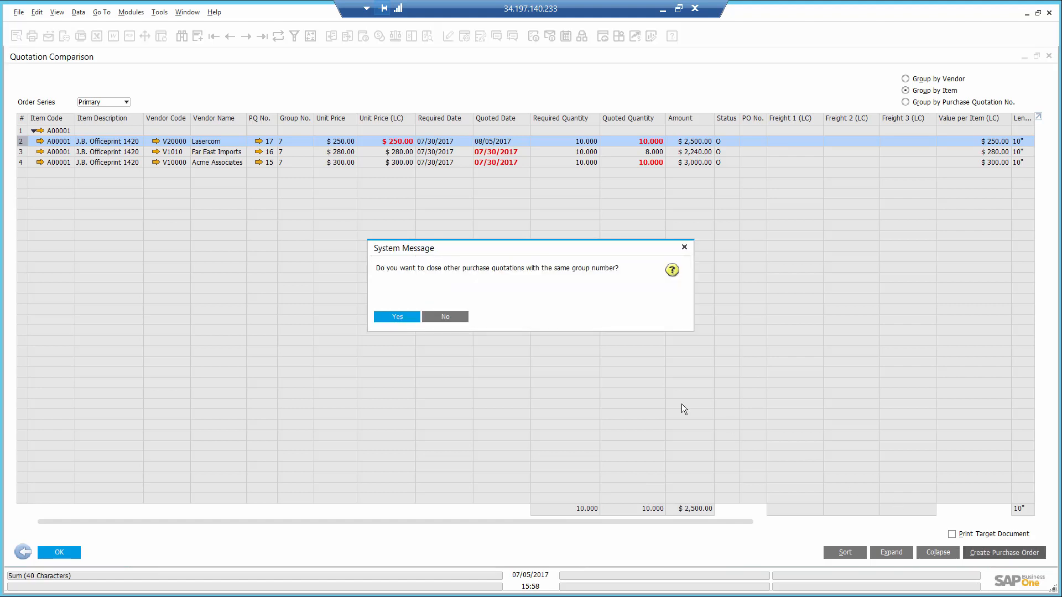
{"action": "mouse_move", "coordinate": [402, 331]}
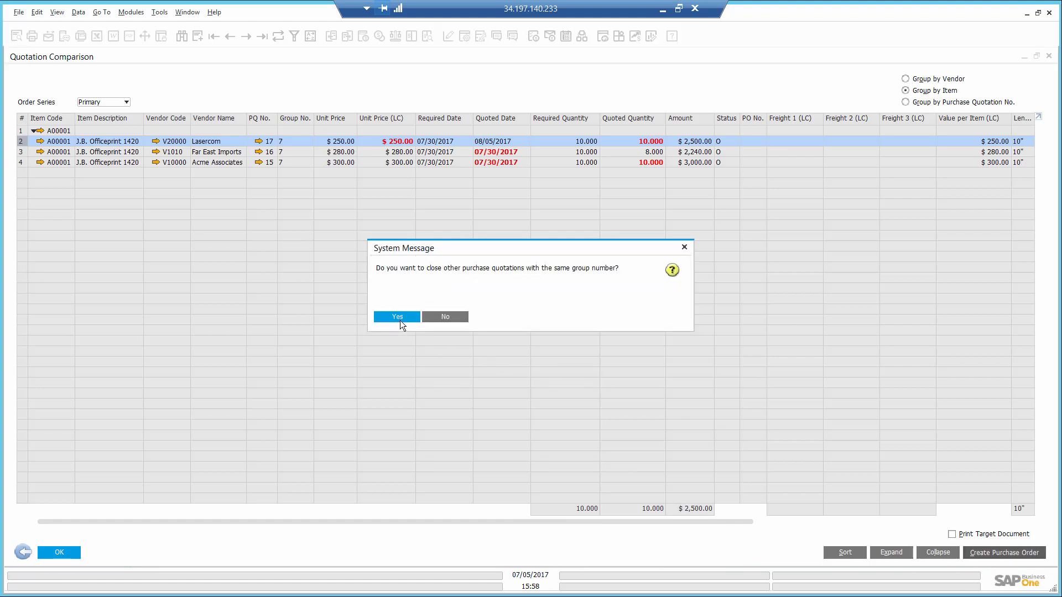
{"action": "left_click", "coordinate": [396, 316]}
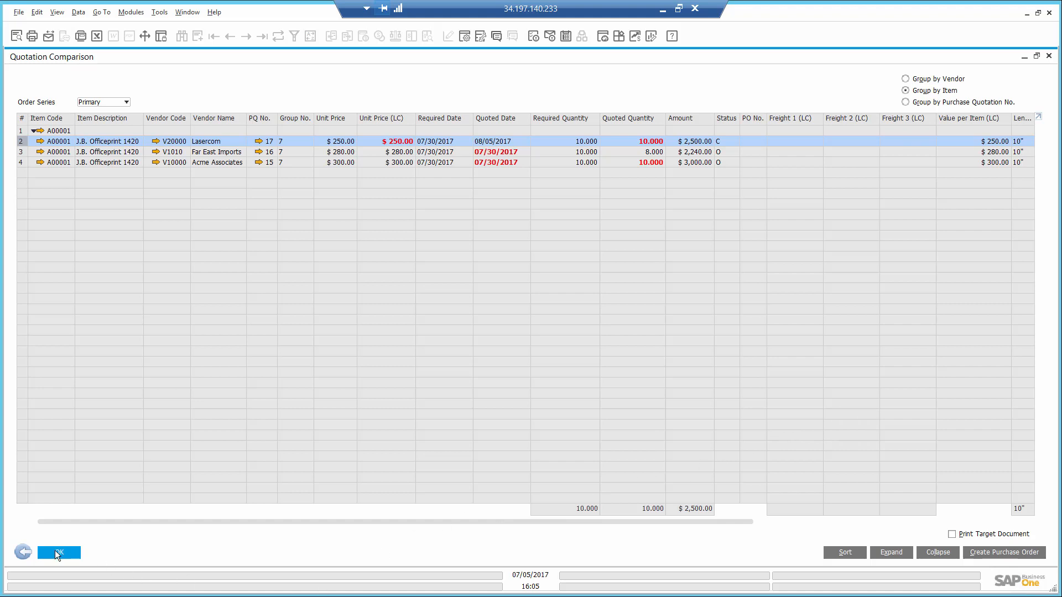
{"action": "left_click", "coordinate": [57, 553]}
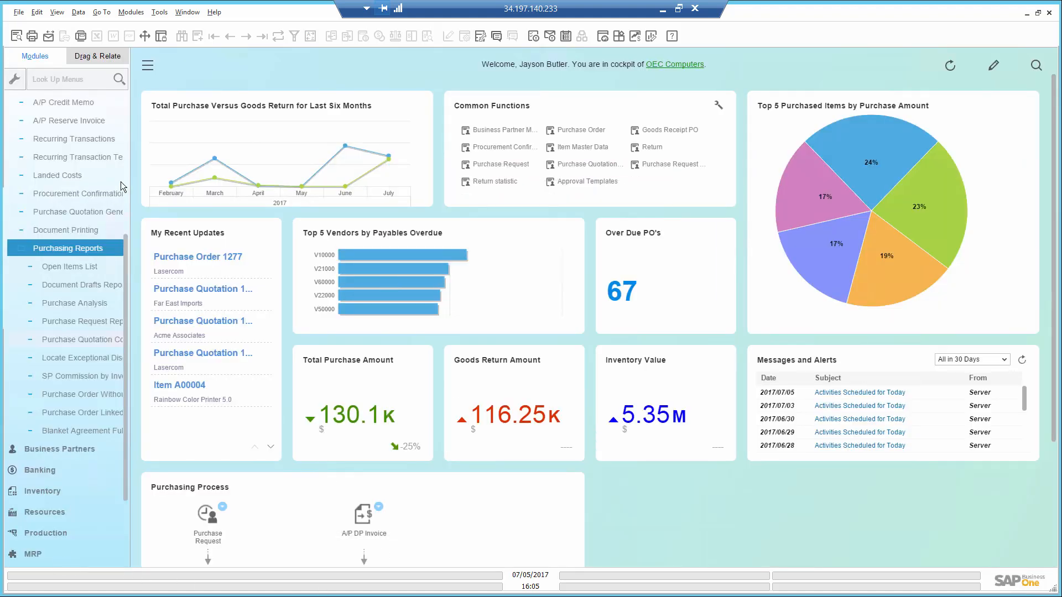
- Collapse the Modules pane so the full cockpit dashboard shows
{"action": "left_click", "coordinate": [147, 65]}
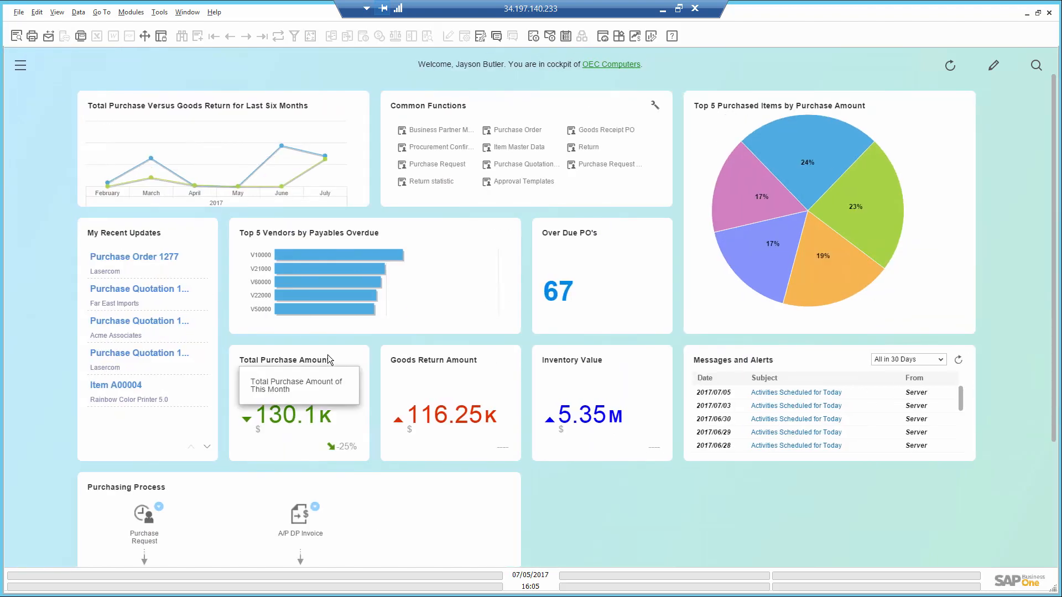
{"action": "mouse_move", "coordinate": [438, 440]}
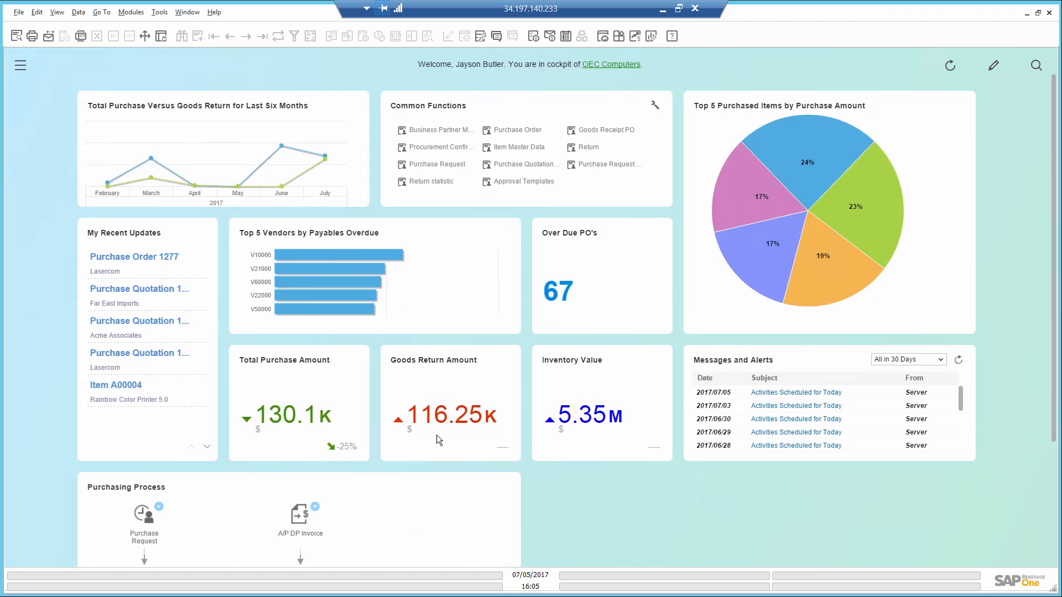
{"action": "mouse_move", "coordinate": [554, 499]}
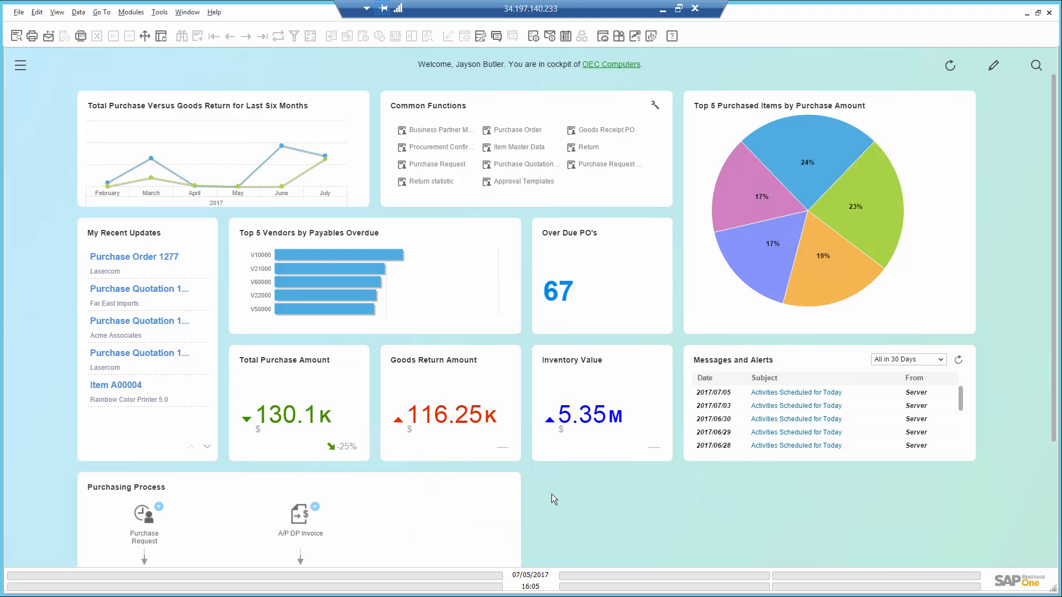